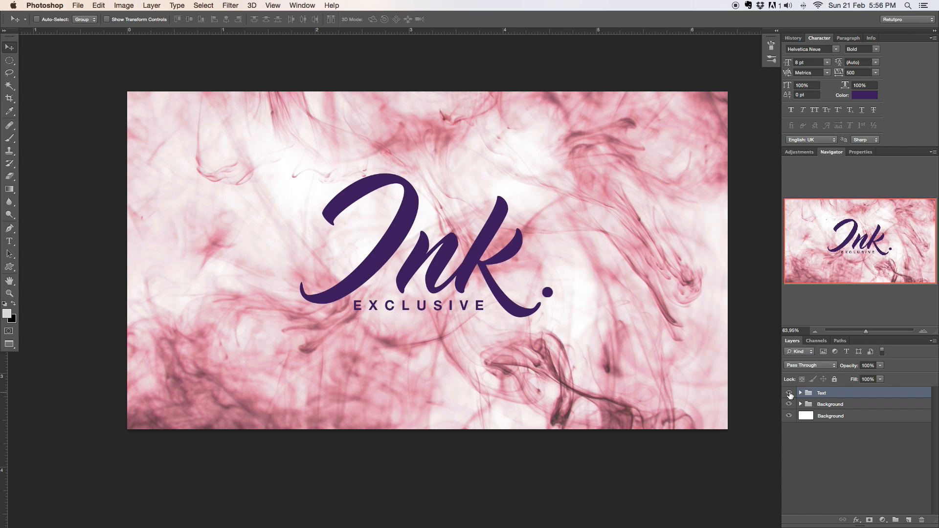
# Step: Hide the Text group, expand the Background group and switch off its colour adjustment
pyautogui.click(789, 393)
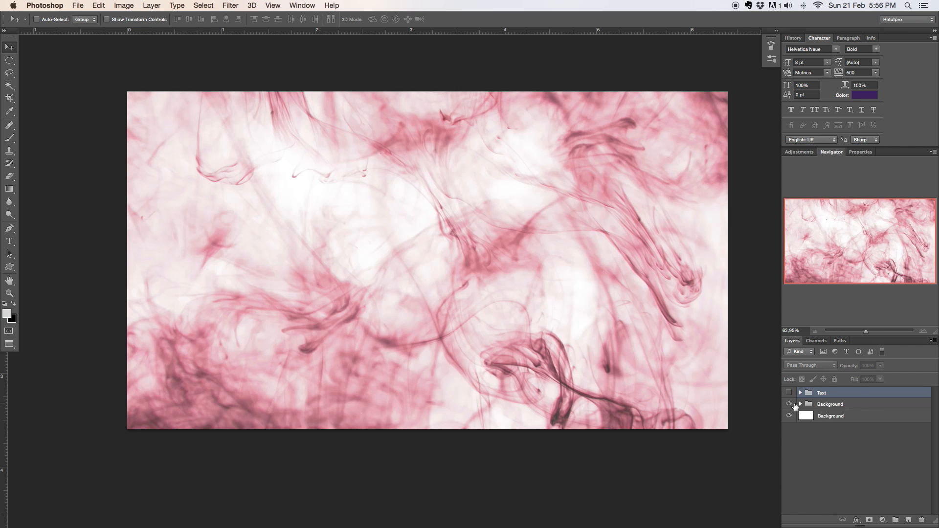
pyautogui.click(789, 416)
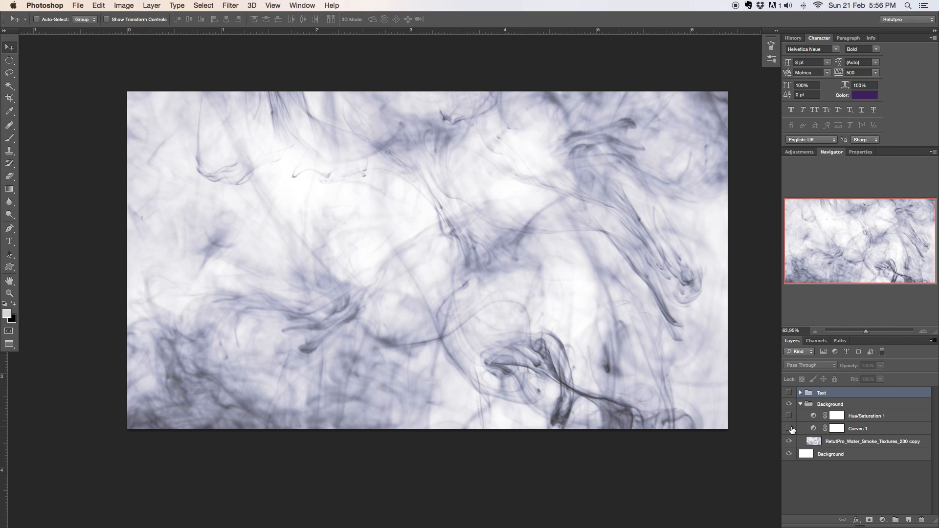
pyautogui.click(874, 441)
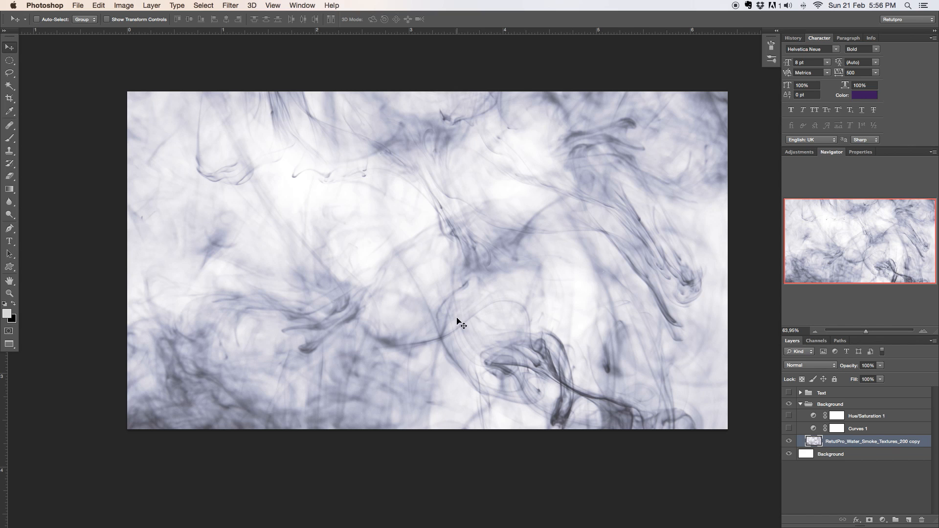
# Step: Toggle the smoke texture layer's visibility and check its opacity against the white background
pyautogui.click(789, 444)
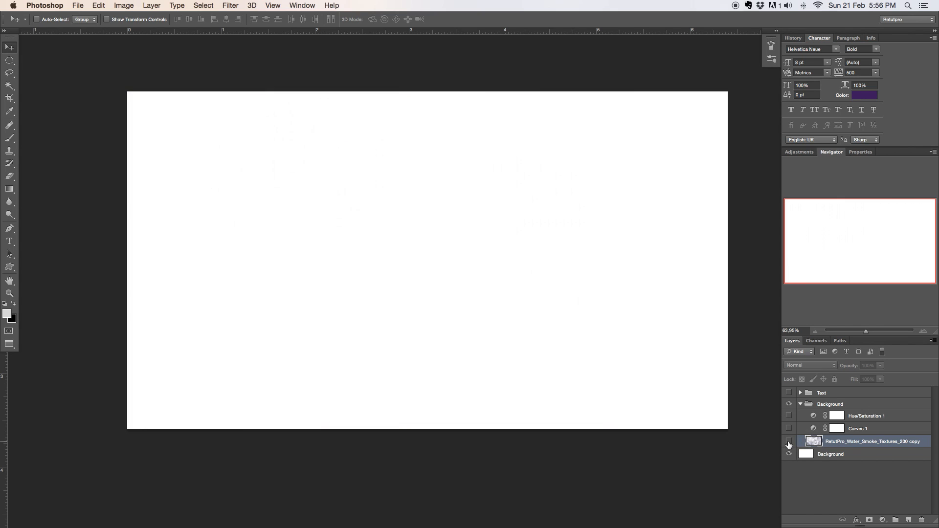
pyautogui.click(788, 444)
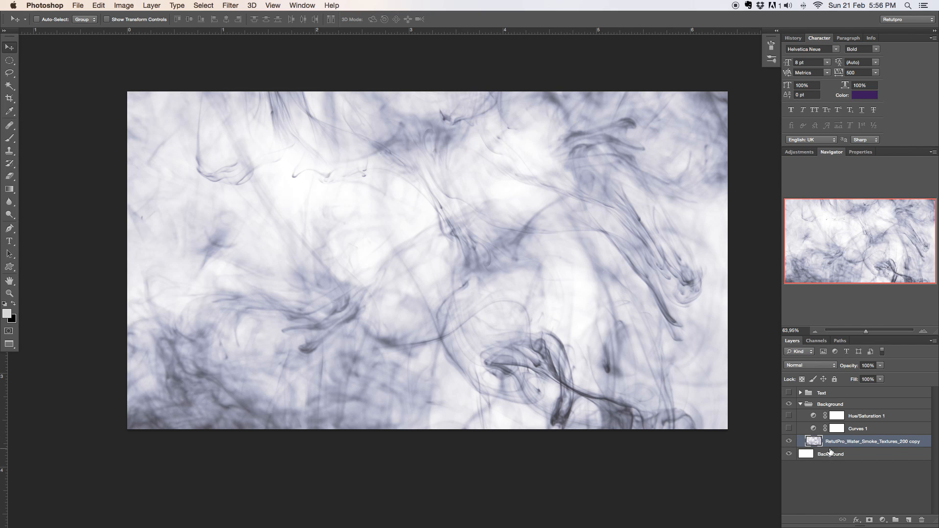
pyautogui.click(833, 453)
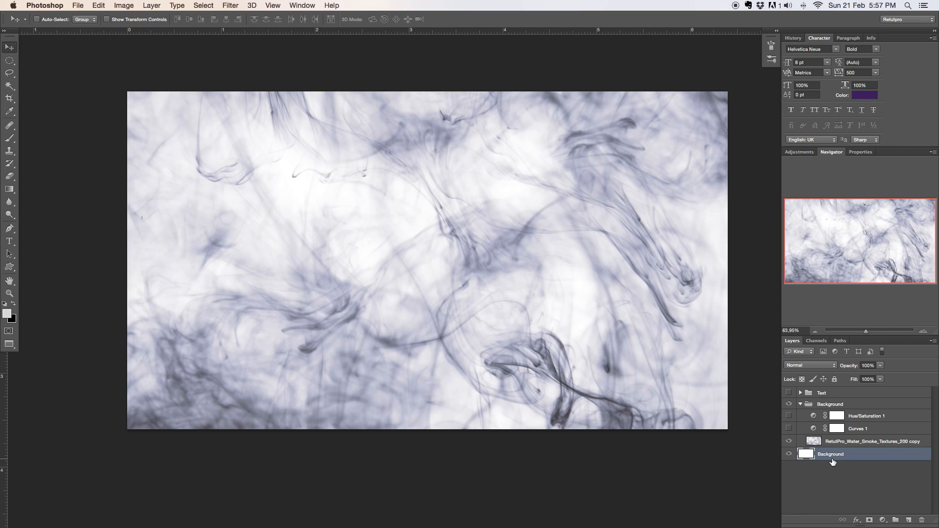
pyautogui.moveTo(845, 472)
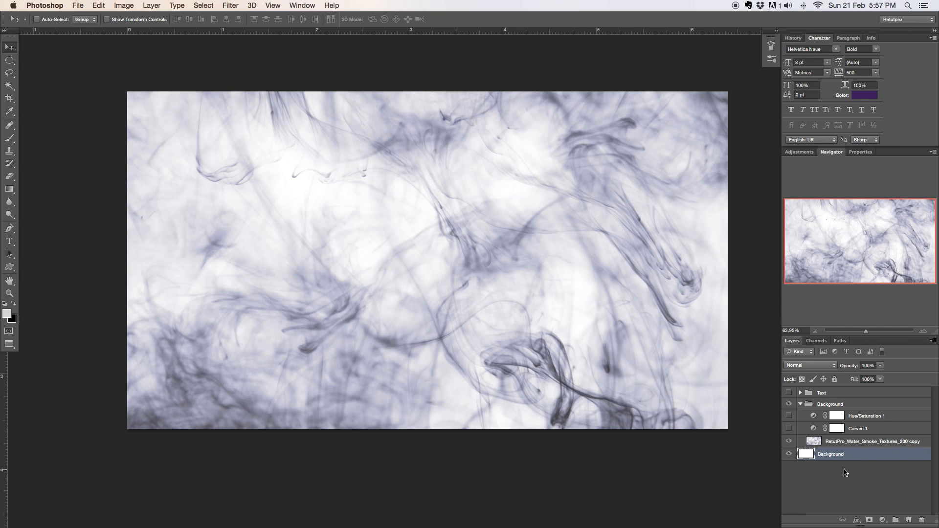
pyautogui.click(872, 441)
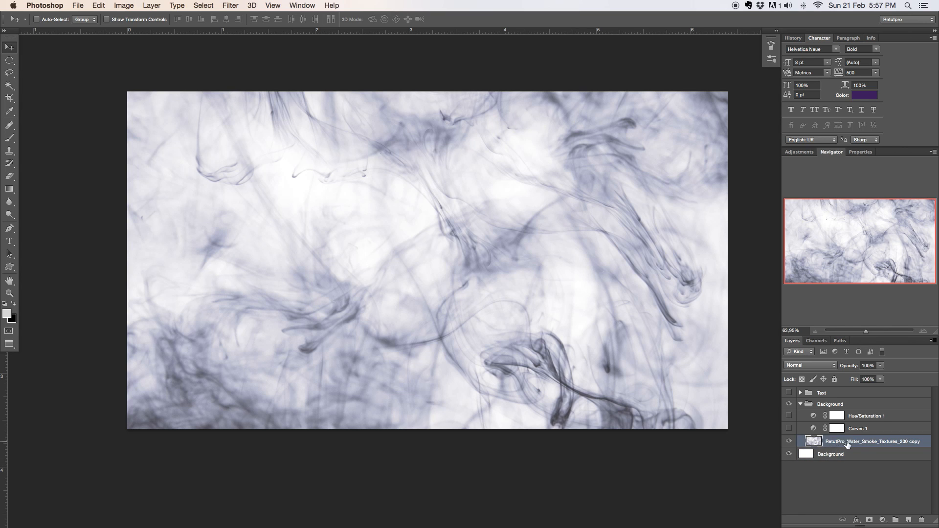
pyautogui.moveTo(852, 369)
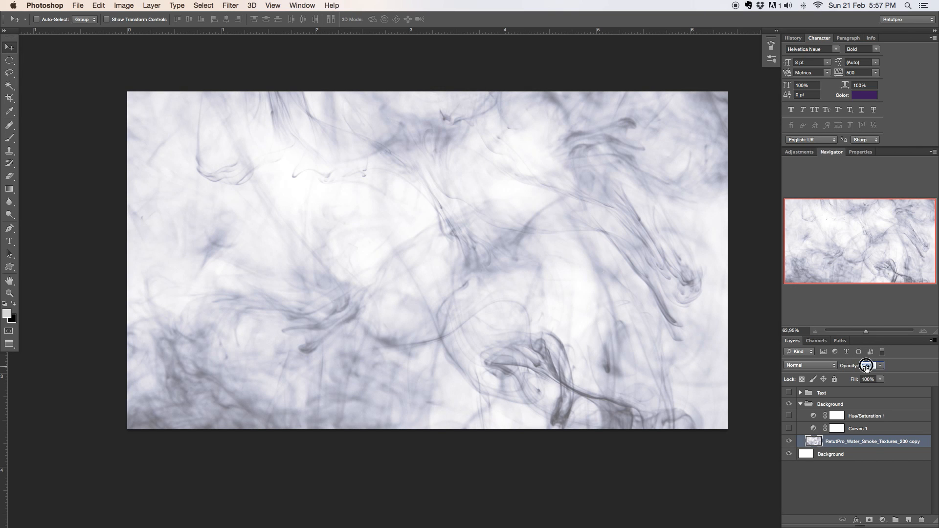
pyautogui.click(867, 365)
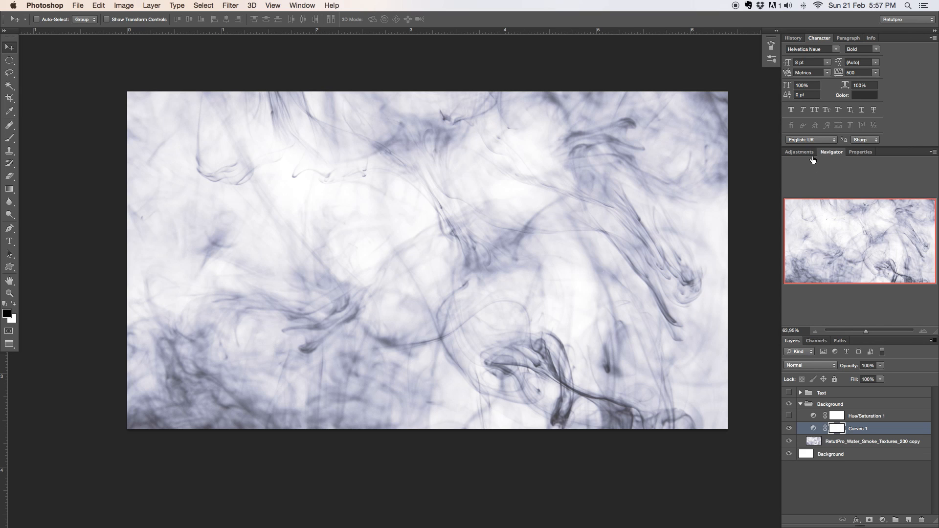
# Step: Switch off Curves 1 after viewing its curve and select the smoke texture layer for a new adjustment
pyautogui.click(799, 152)
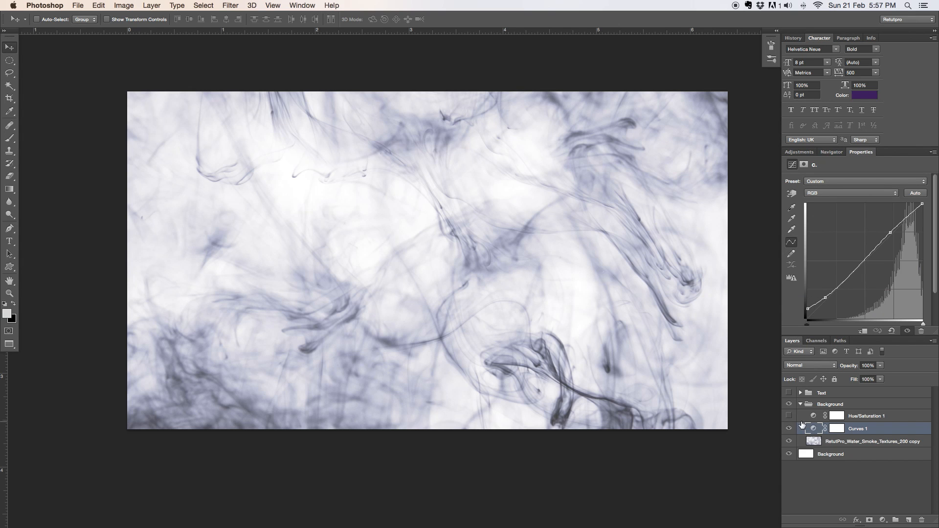
pyautogui.click(789, 416)
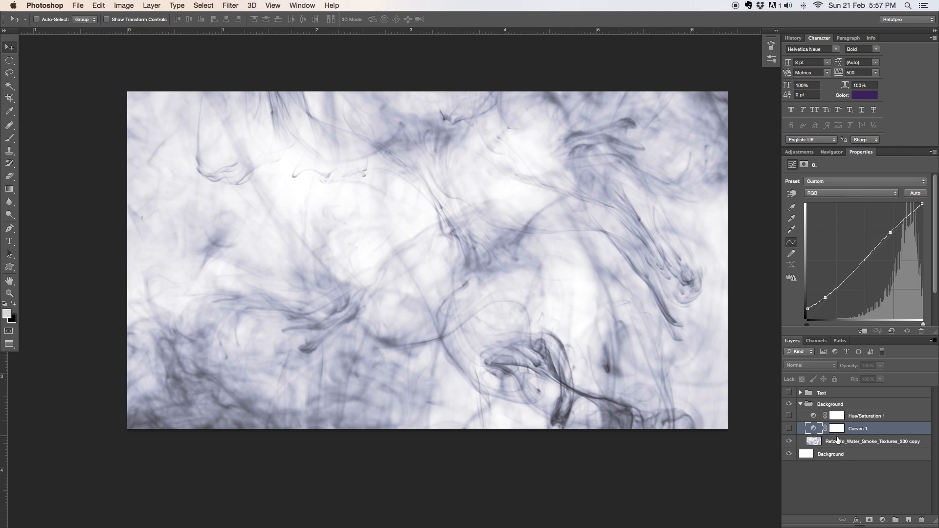
pyautogui.click(875, 441)
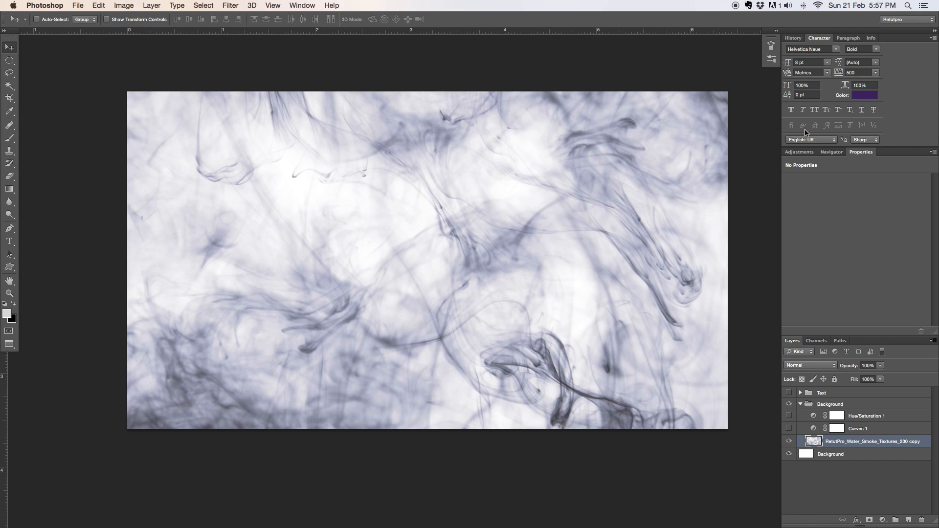
pyautogui.click(799, 152)
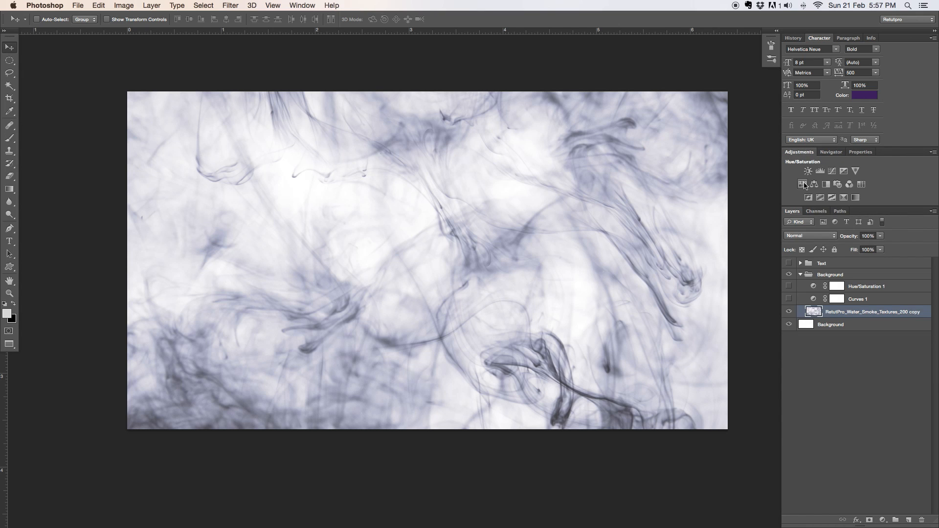
# Step: Add a new Curves adjustment above the texture and pull its midtones down to deepen the smoke
pyautogui.click(831, 170)
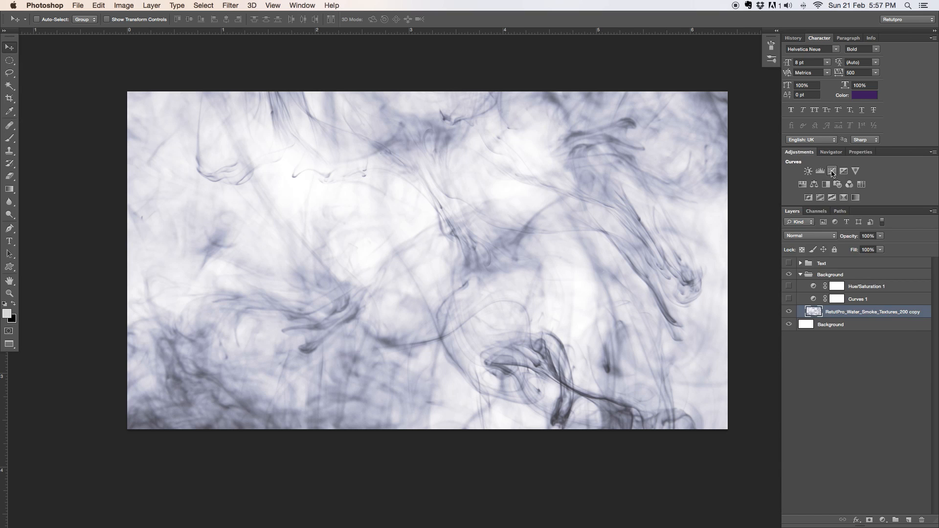
pyautogui.click(831, 171)
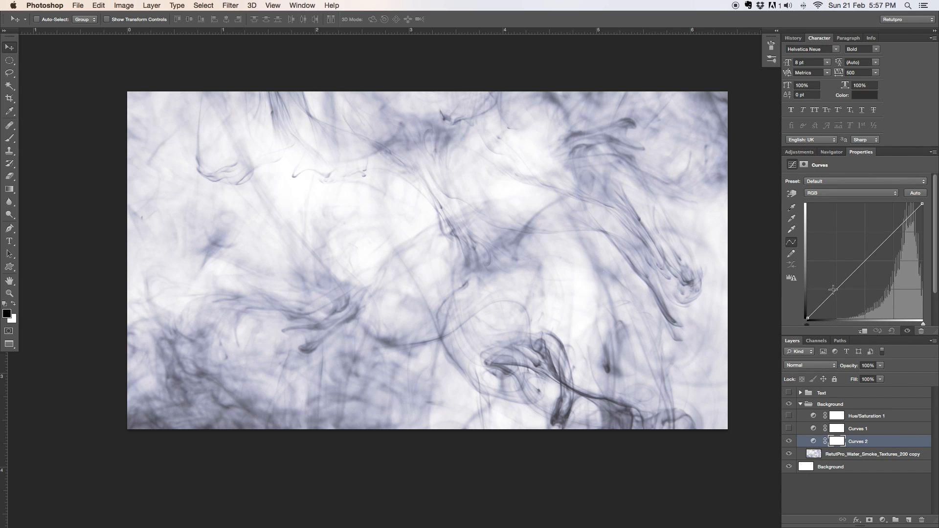
pyautogui.click(835, 292)
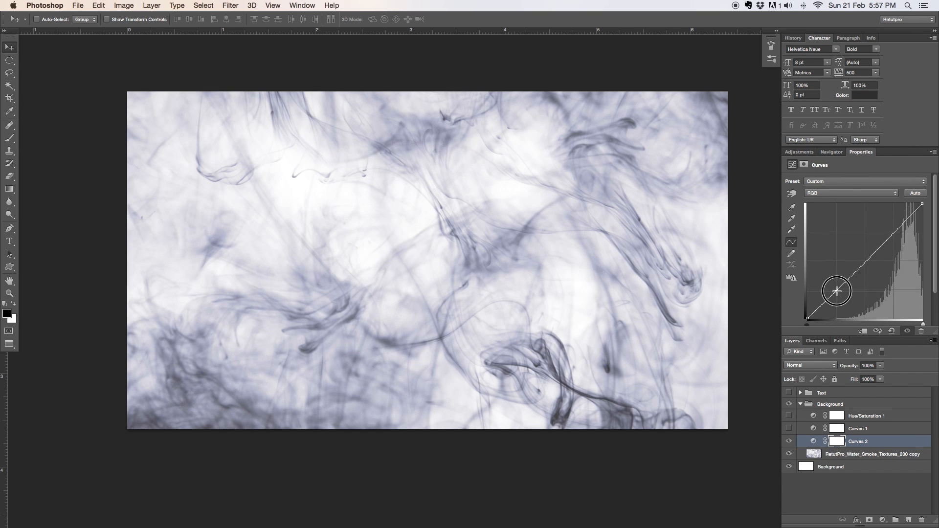
pyautogui.moveTo(835, 291); pyautogui.dragTo(838, 297)
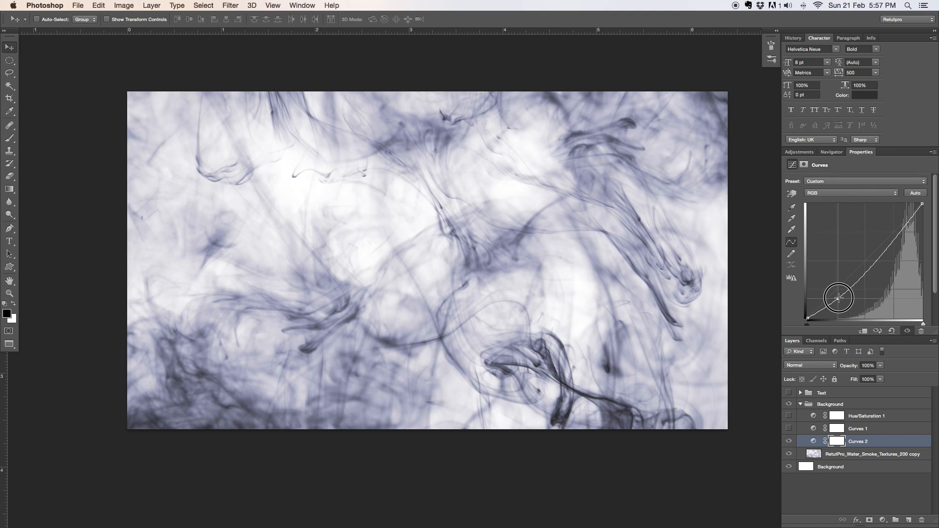
pyautogui.moveTo(837, 298); pyautogui.dragTo(807, 316)
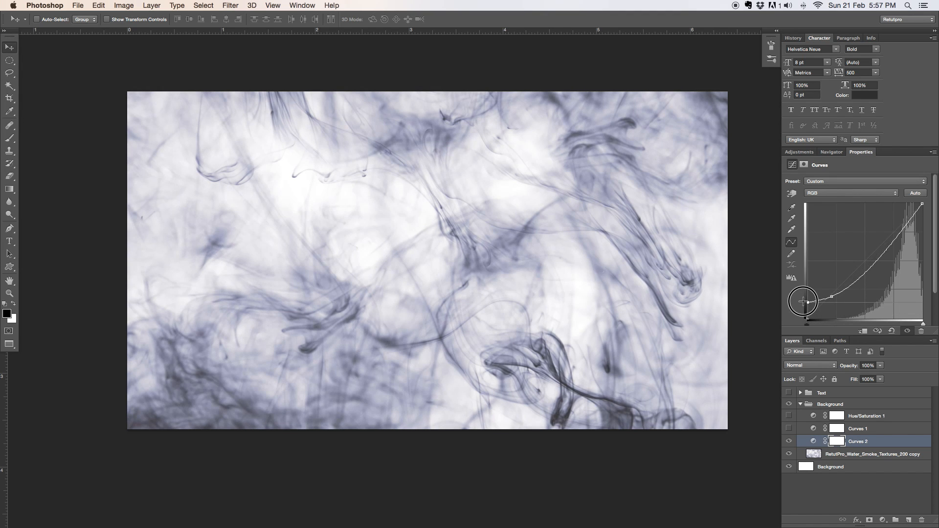
# Step: Raise the black output point to fade the shadows and hold the highlights on the curve
pyautogui.moveTo(804, 302); pyautogui.dragTo(804, 299)
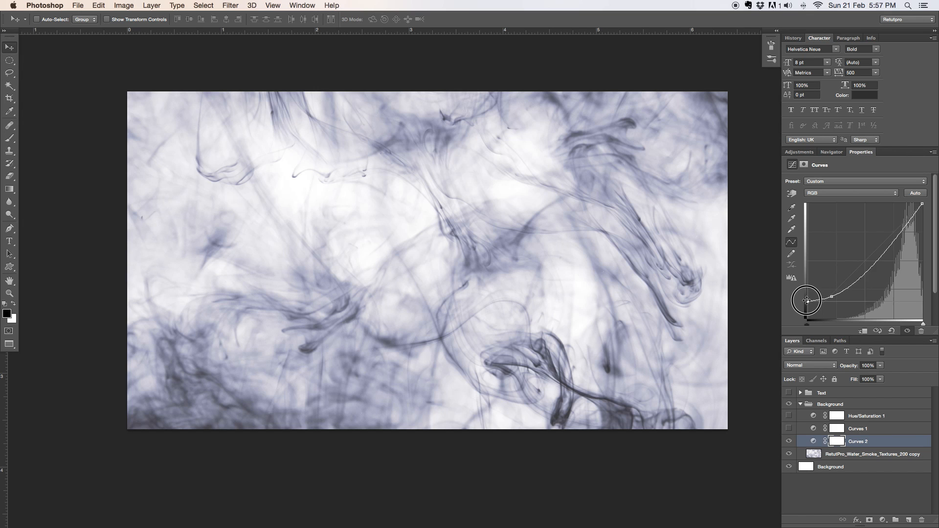
pyautogui.moveTo(805, 300); pyautogui.dragTo(823, 295)
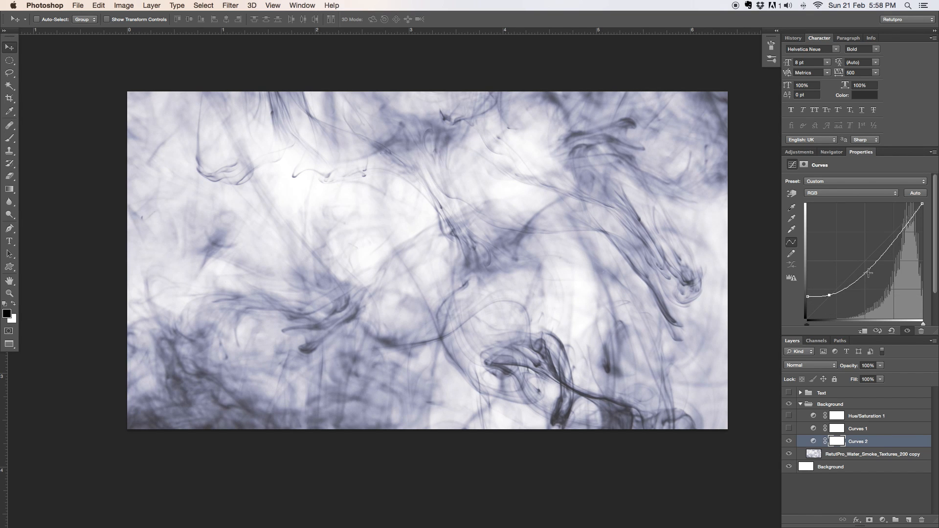
pyautogui.moveTo(870, 272); pyautogui.dragTo(865, 262)
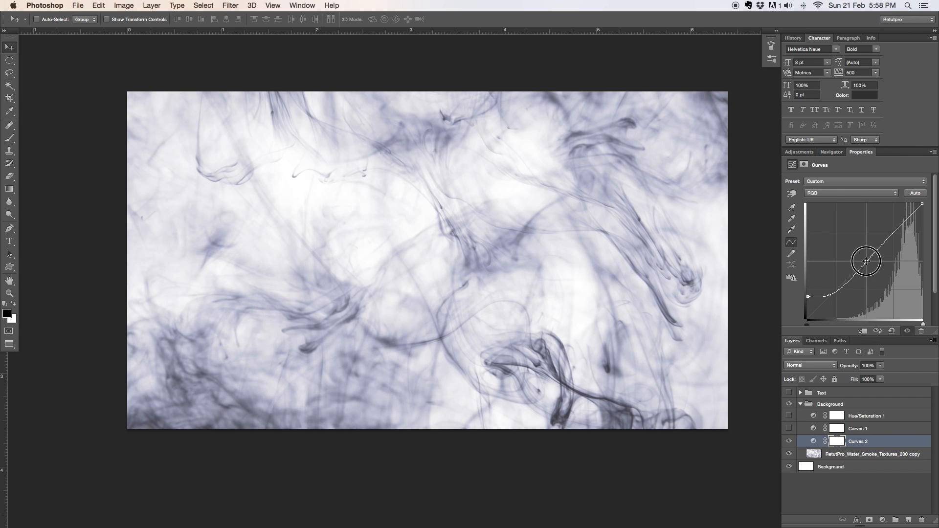
pyautogui.moveTo(865, 262); pyautogui.dragTo(847, 277)
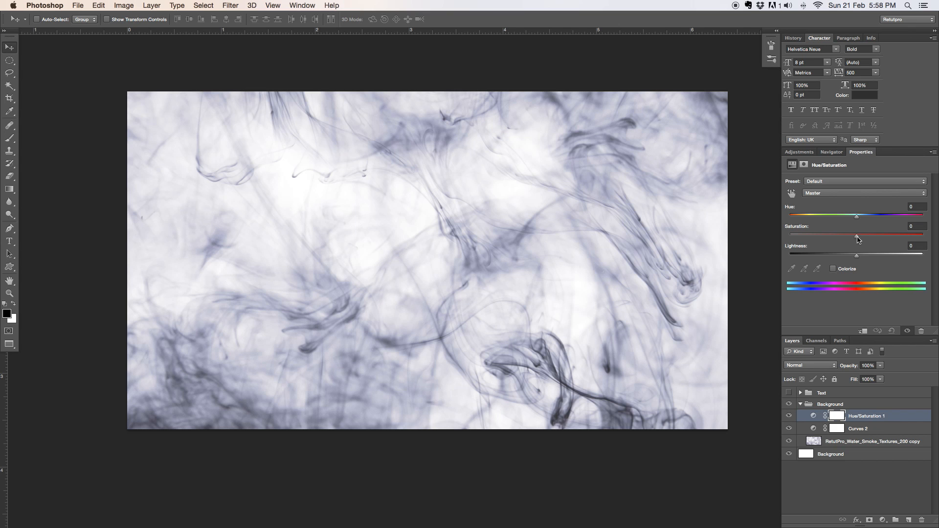
# Step: Set Hue/Saturation 1 to Hue +100 and Saturation +75 to tint the smoke pink
pyautogui.moveTo(856, 238); pyautogui.dragTo(897, 238)
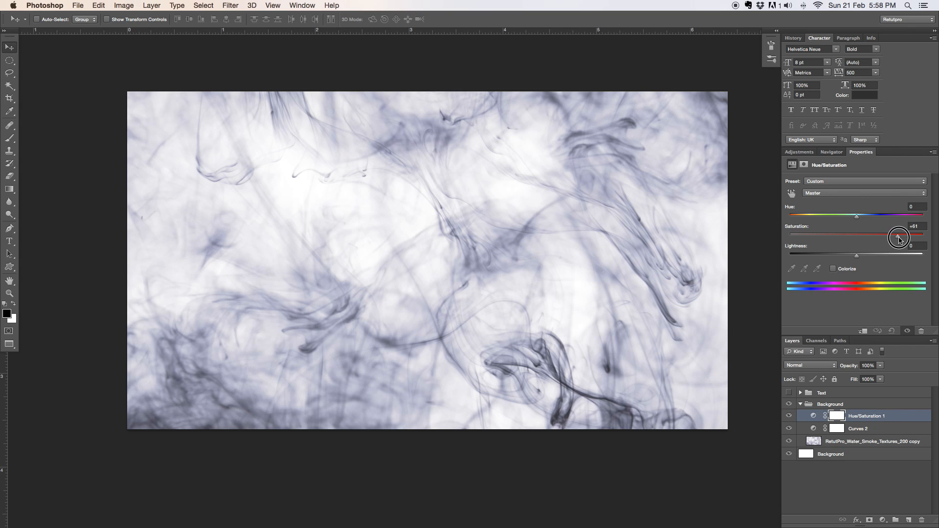
pyautogui.moveTo(900, 236); pyautogui.dragTo(909, 236)
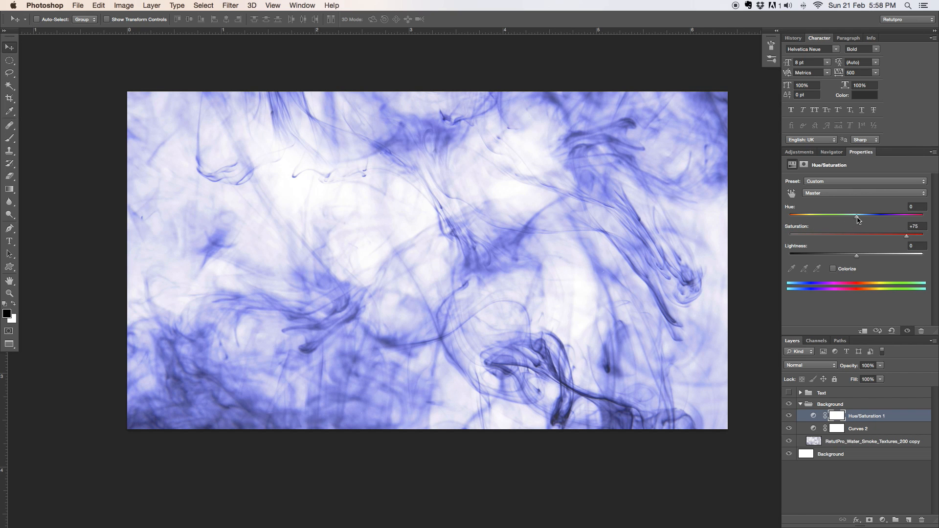
pyautogui.moveTo(856, 217); pyautogui.dragTo(896, 217)
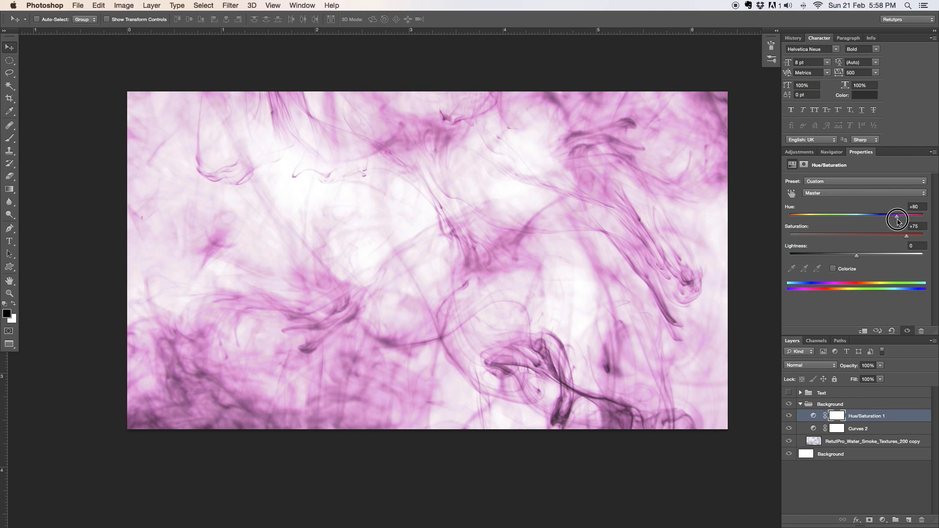
pyautogui.moveTo(897, 216); pyautogui.dragTo(900, 216)
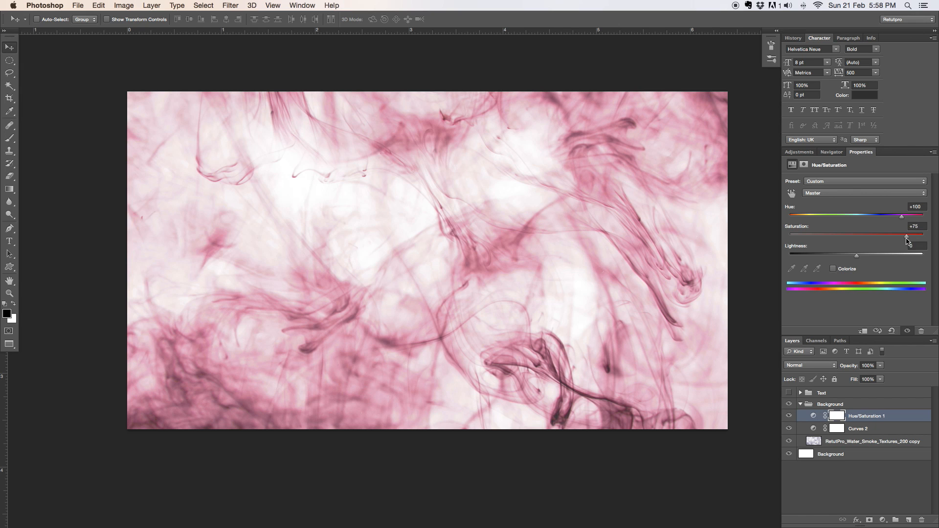
pyautogui.moveTo(909, 236); pyautogui.dragTo(903, 237)
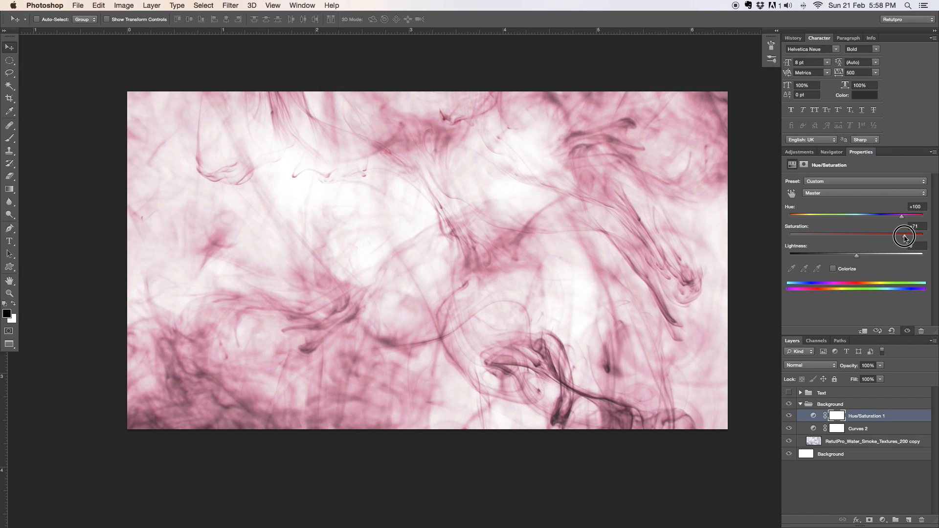
pyautogui.moveTo(903, 235); pyautogui.dragTo(905, 236)
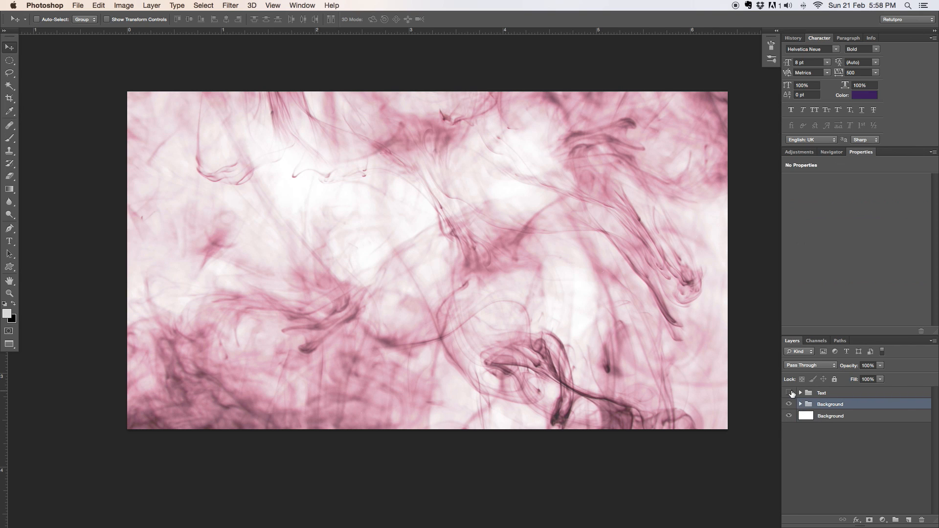
# Step: Keep the Text group hidden and draw a paragraph text box over the smoke with the Type tool
pyautogui.click(790, 394)
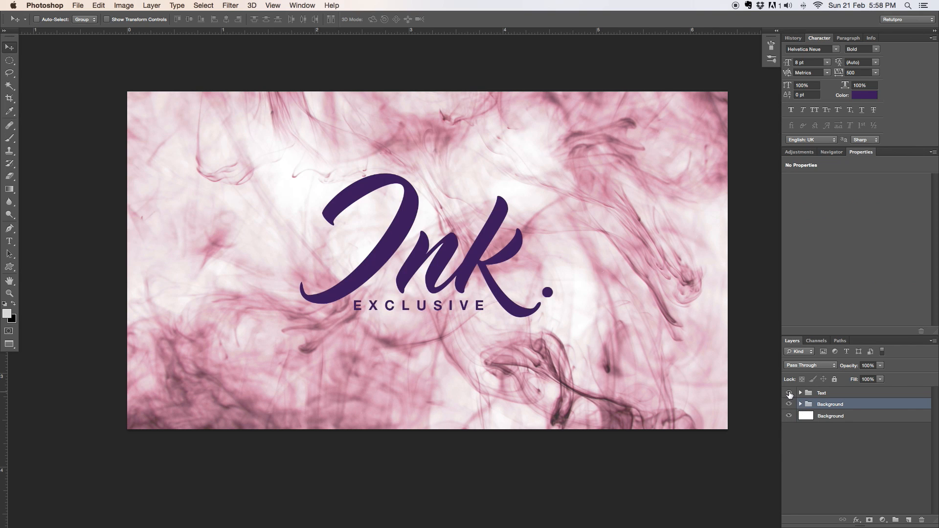
pyautogui.click(789, 394)
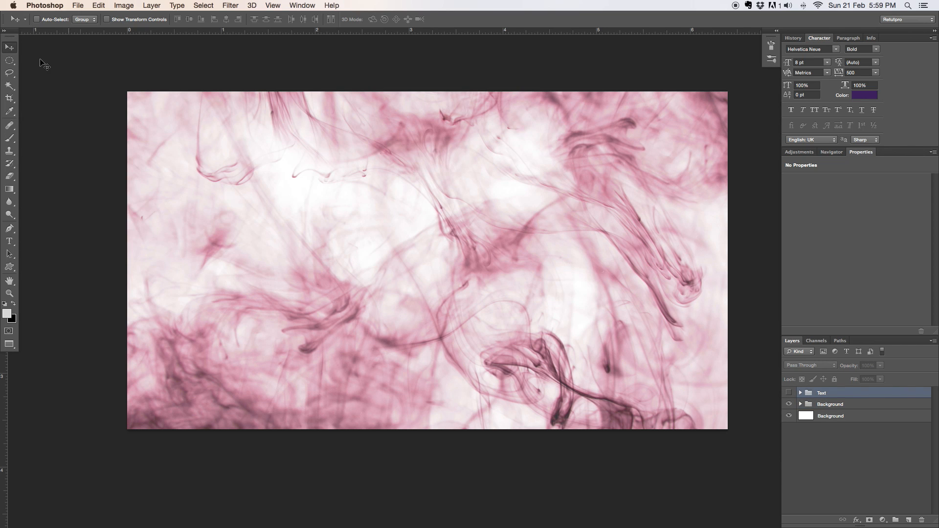
pyautogui.click(9, 241)
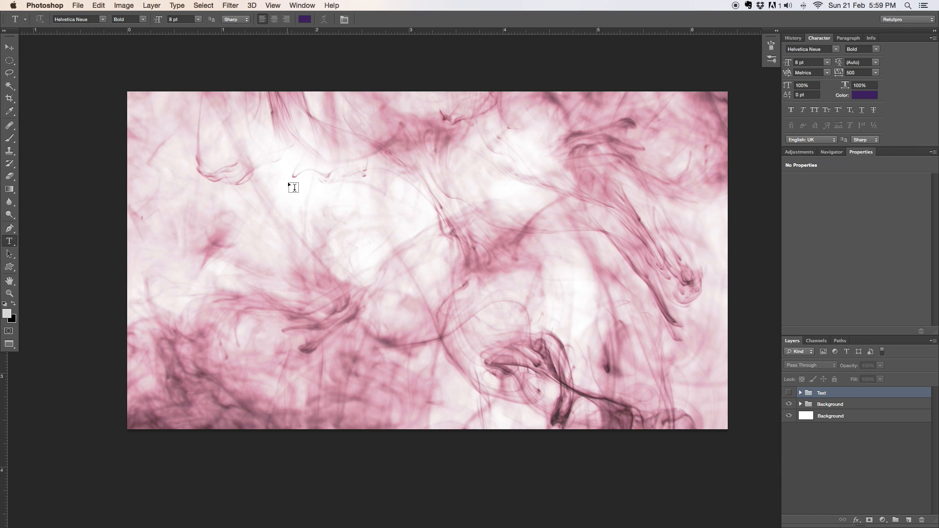
pyautogui.moveTo(292, 187); pyautogui.dragTo(620, 389)
pyautogui.write('Ink')
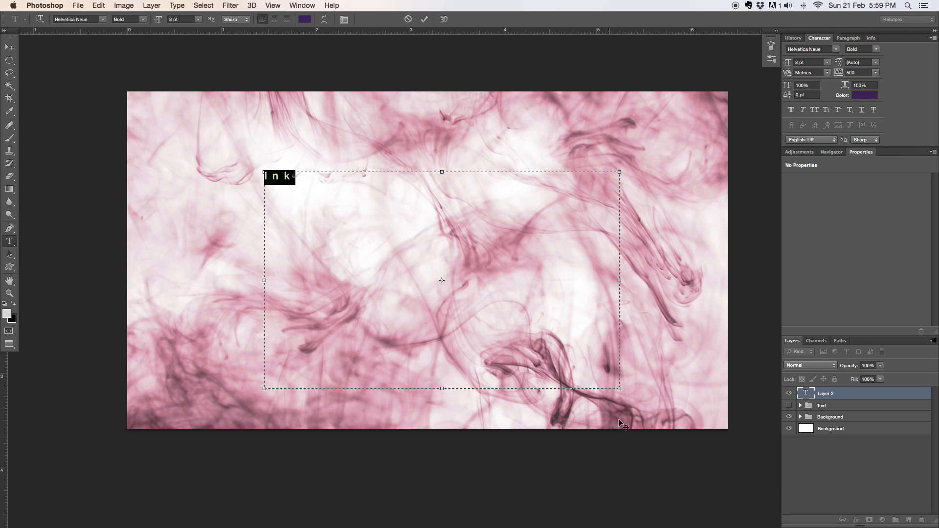
pyautogui.moveTo(243, 217)
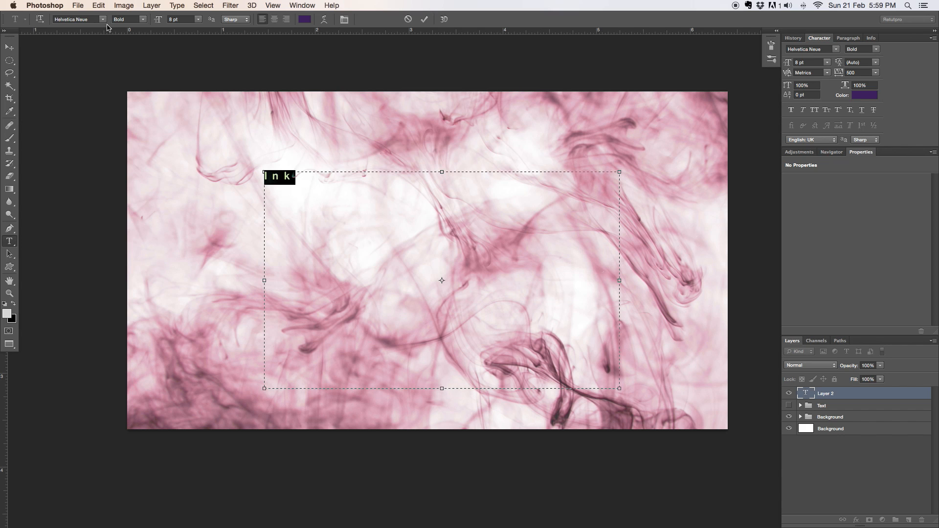
pyautogui.moveTo(109, 30)
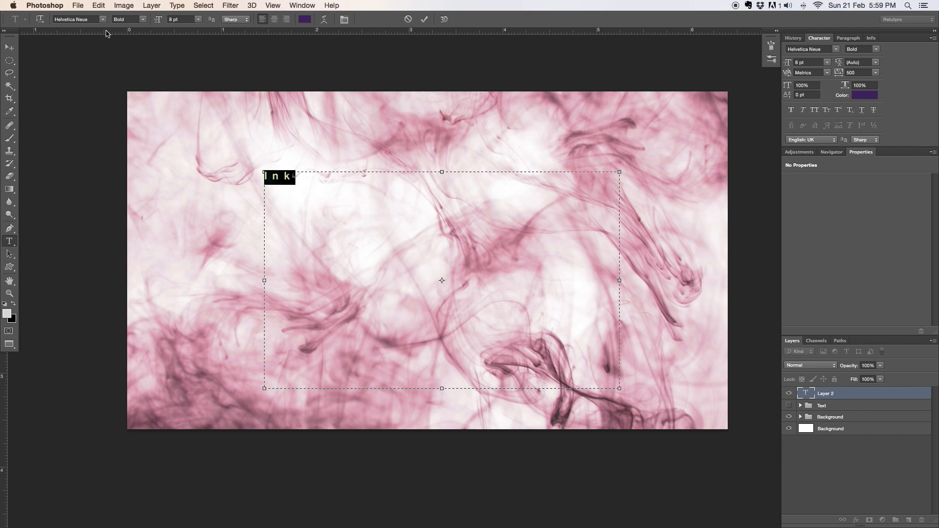
# Step: Set the Ink text in Master Of Break at 80 pt with tracking 0
pyautogui.click(78, 19)
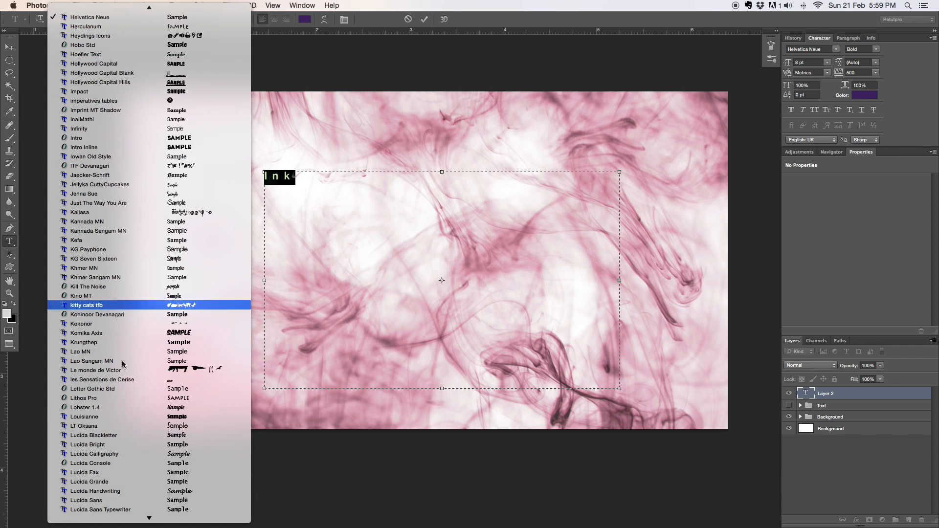
pyautogui.scroll(-3)
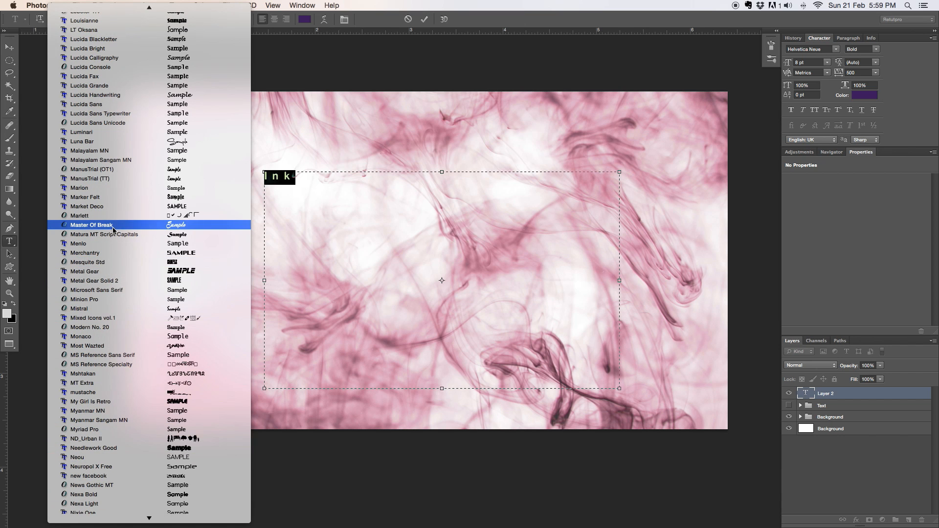
pyautogui.click(92, 225)
pyautogui.write('94')
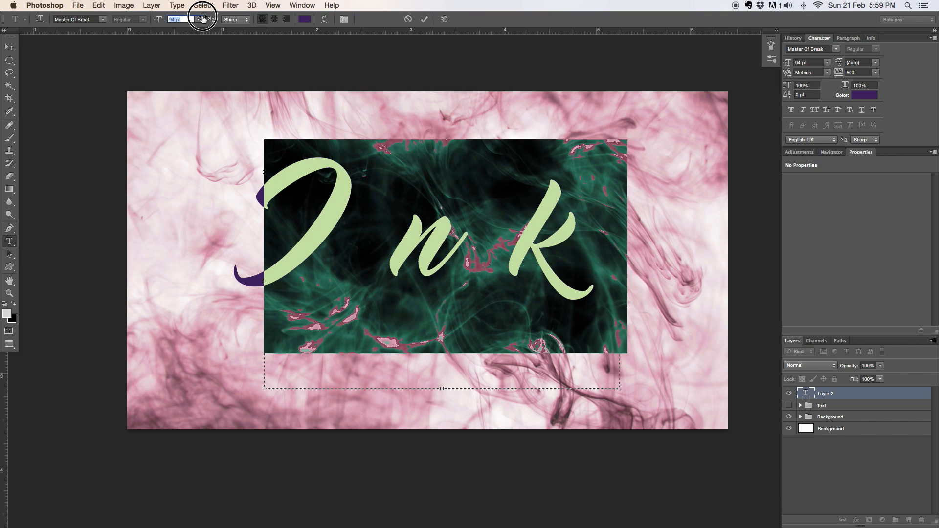
pyautogui.click(183, 18)
pyautogui.write('93')
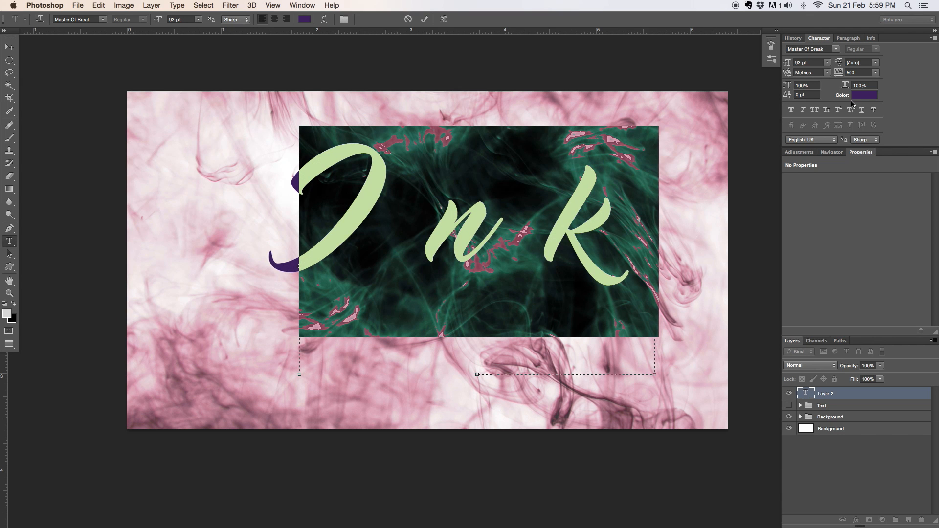
pyautogui.click(855, 72)
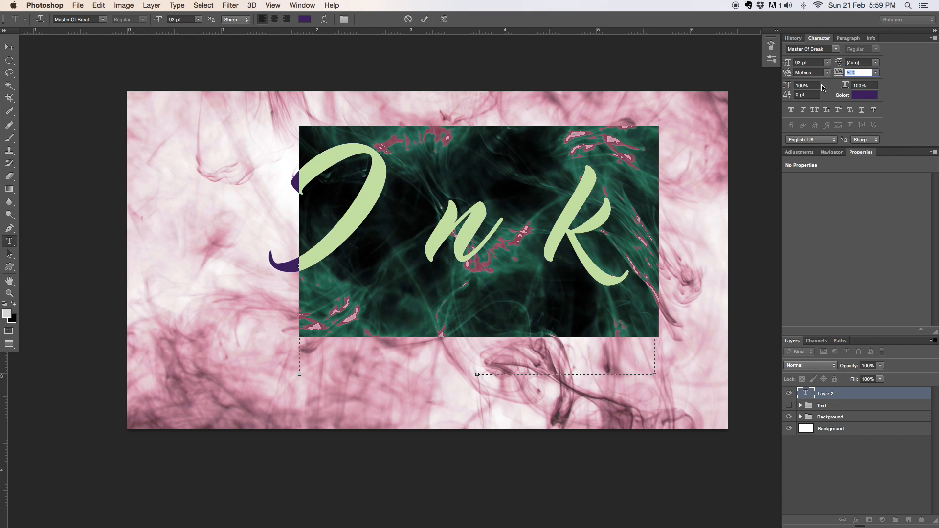
pyautogui.write('0')
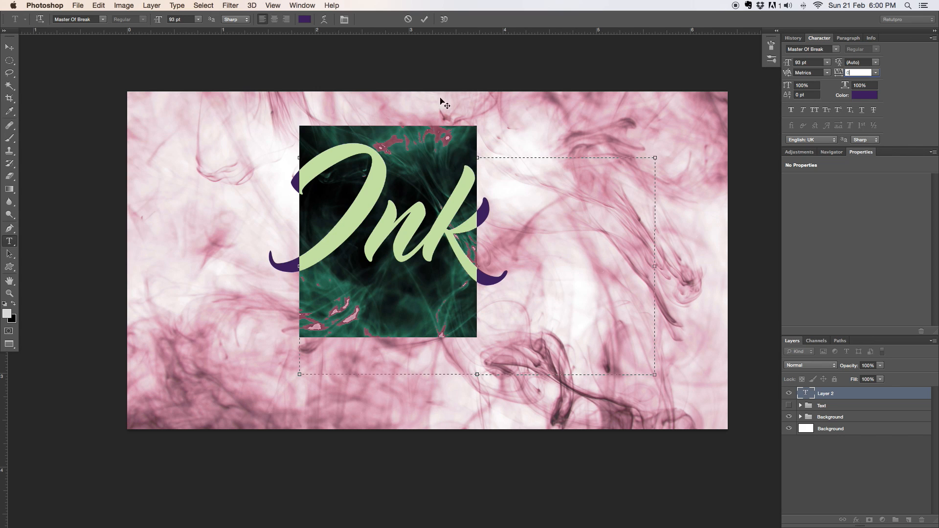
pyautogui.click(302, 5)
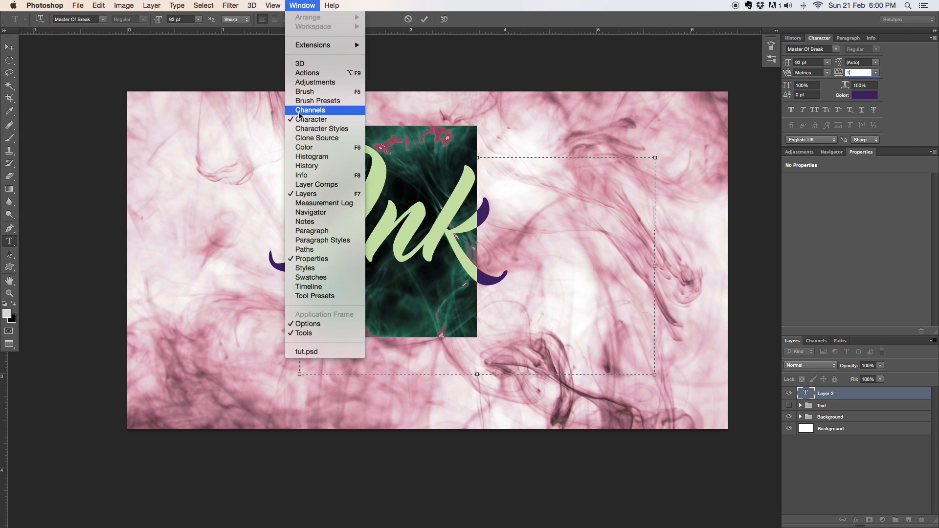
pyautogui.moveTo(322, 129)
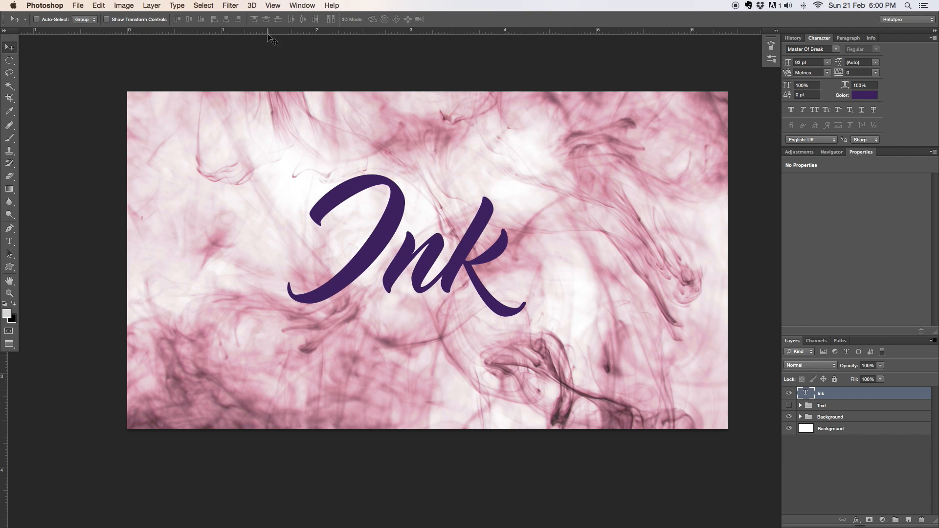
# Step: Add a horizontal and a vertical guide at 50% through the canvas centre via View > New Guide
pyautogui.click(273, 6)
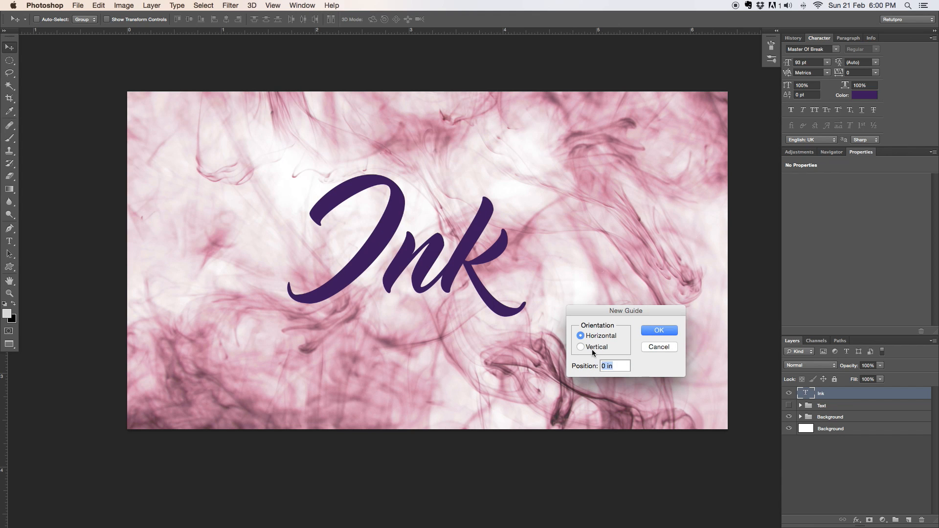
pyautogui.click(657, 331)
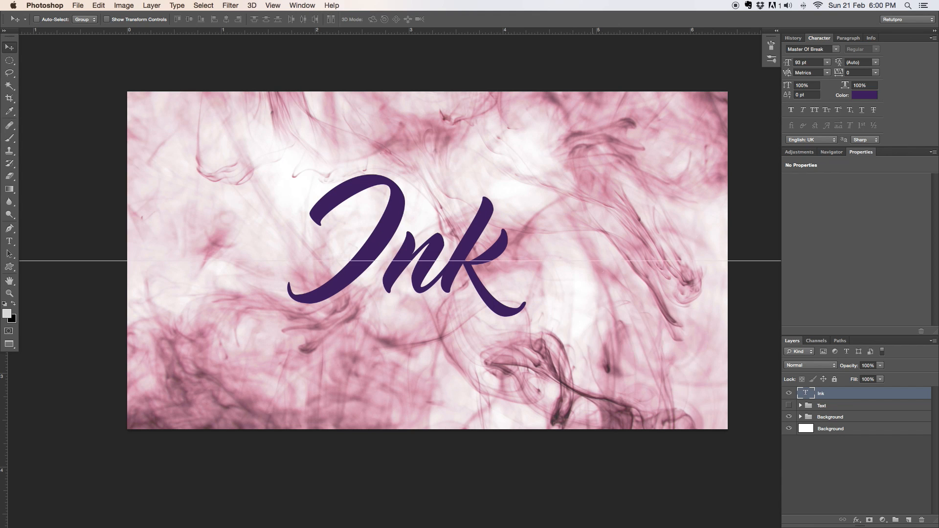
pyautogui.click(273, 6)
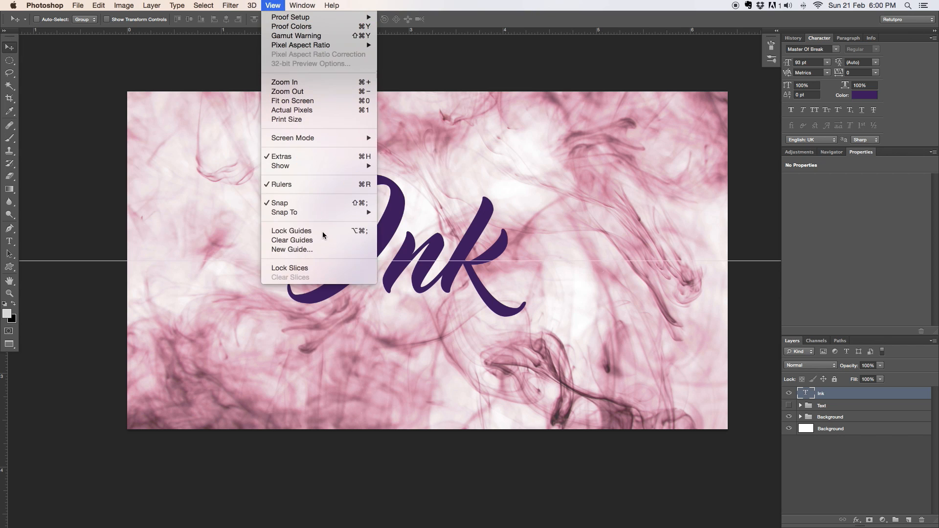
pyautogui.click(292, 249)
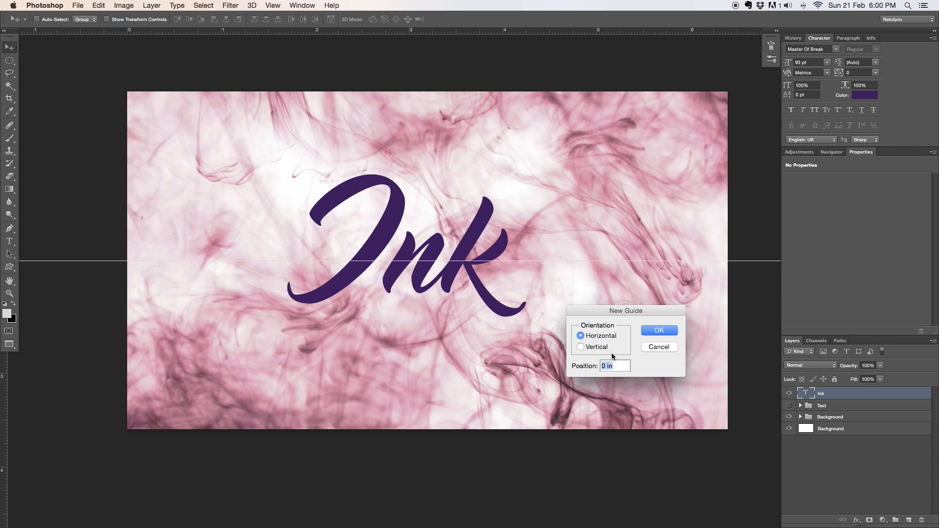
pyautogui.click(580, 348)
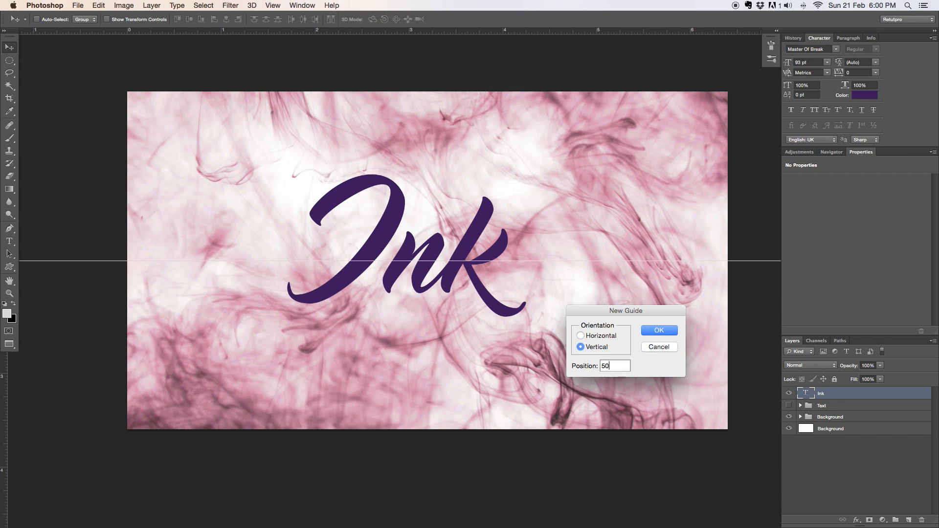
pyautogui.click(657, 329)
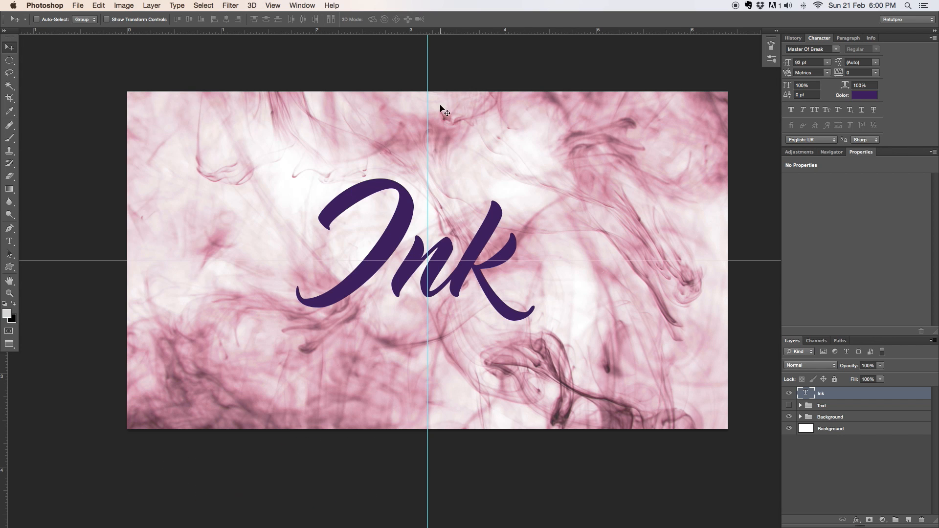
pyautogui.moveTo(410, 329)
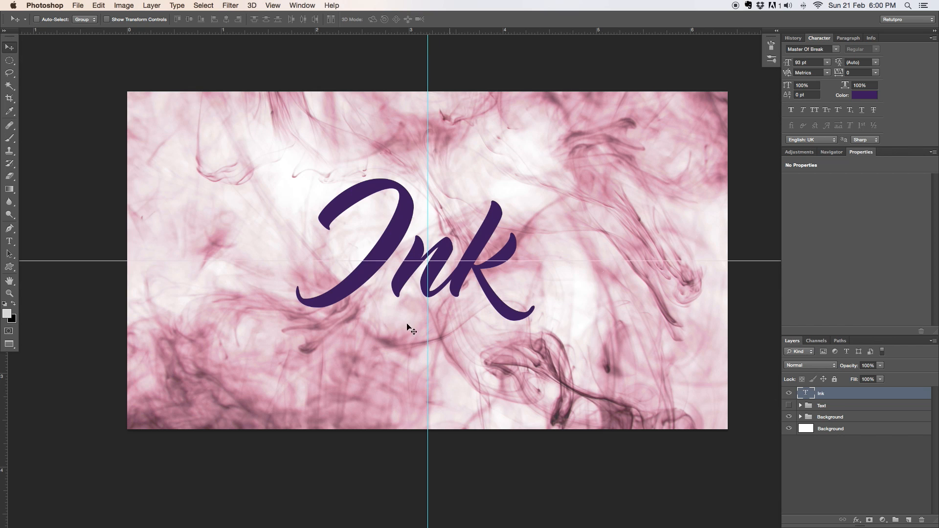
pyautogui.moveTo(417, 289)
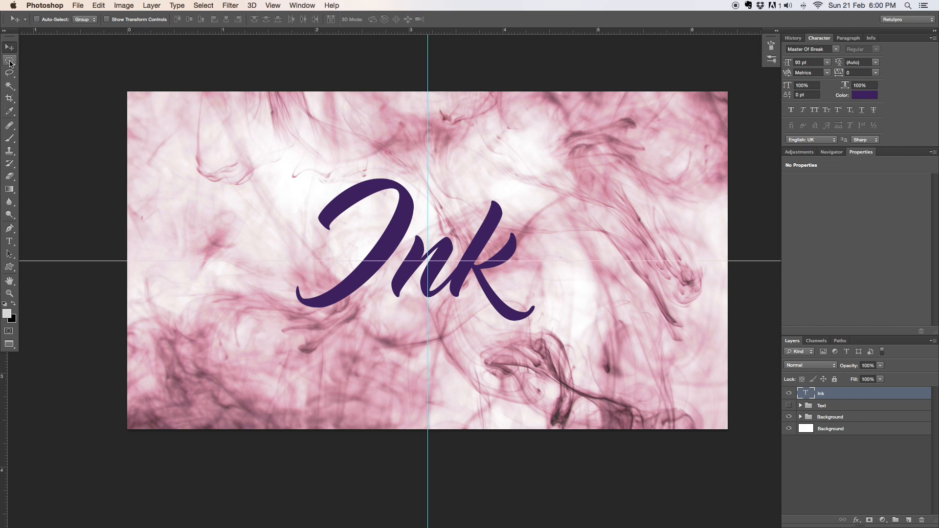
# Step: With the Elliptical Marquee selection made, add a new layer and name it 'Dot'
pyautogui.click(10, 61)
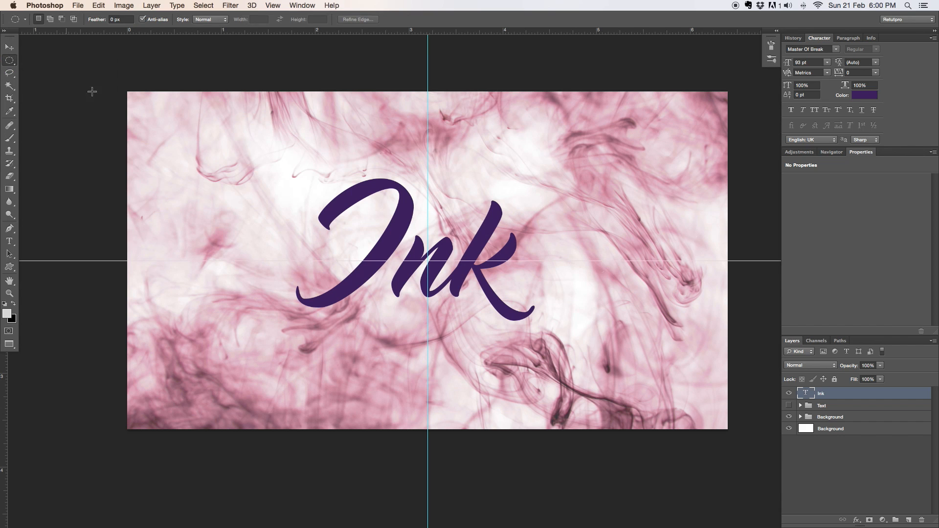
pyautogui.moveTo(541, 293)
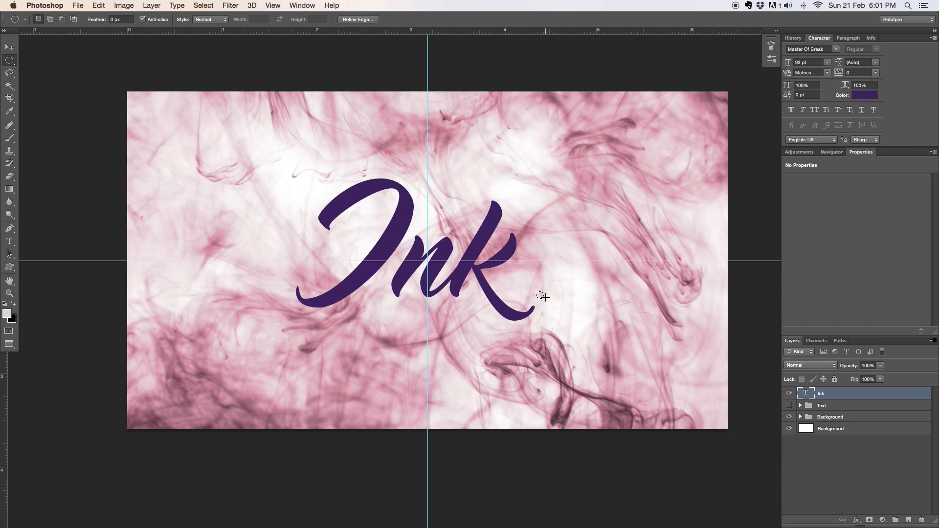
pyautogui.moveTo(916, 378)
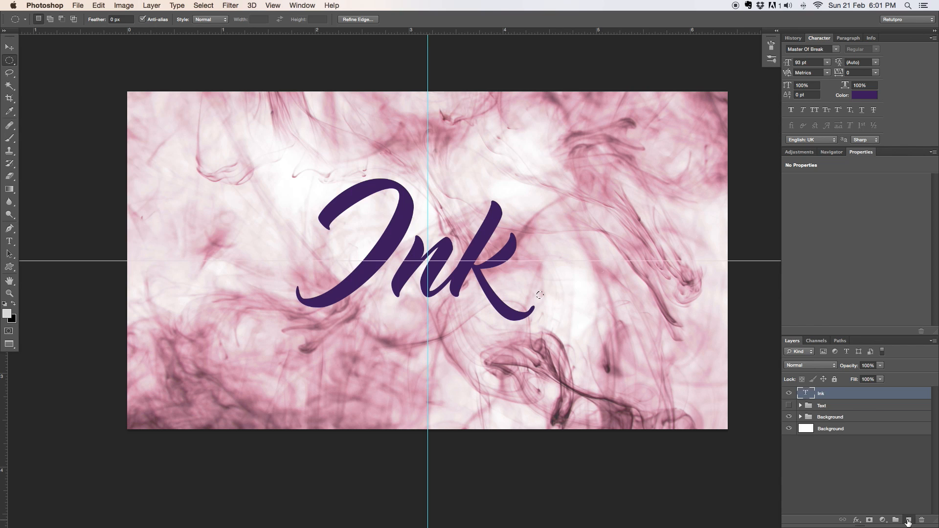
pyautogui.click(908, 519)
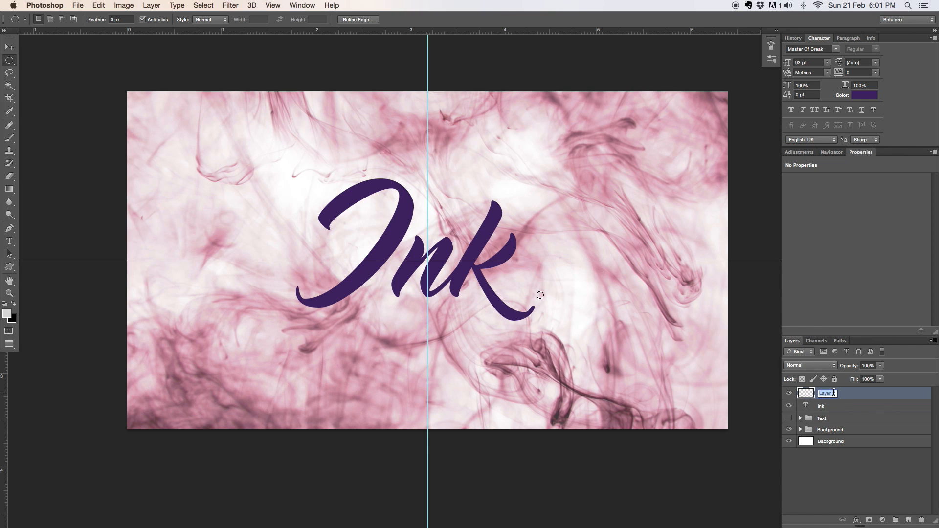
pyautogui.write('Dot')
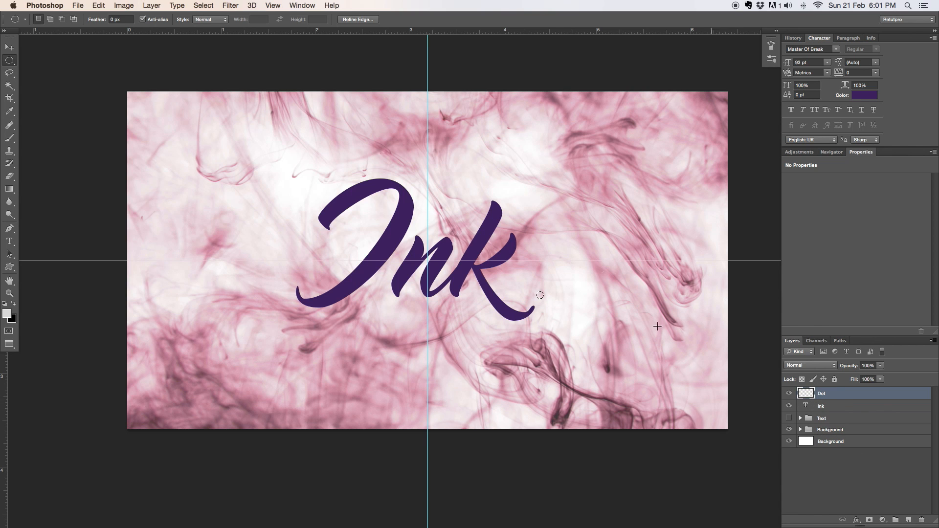
pyautogui.moveTo(538, 294)
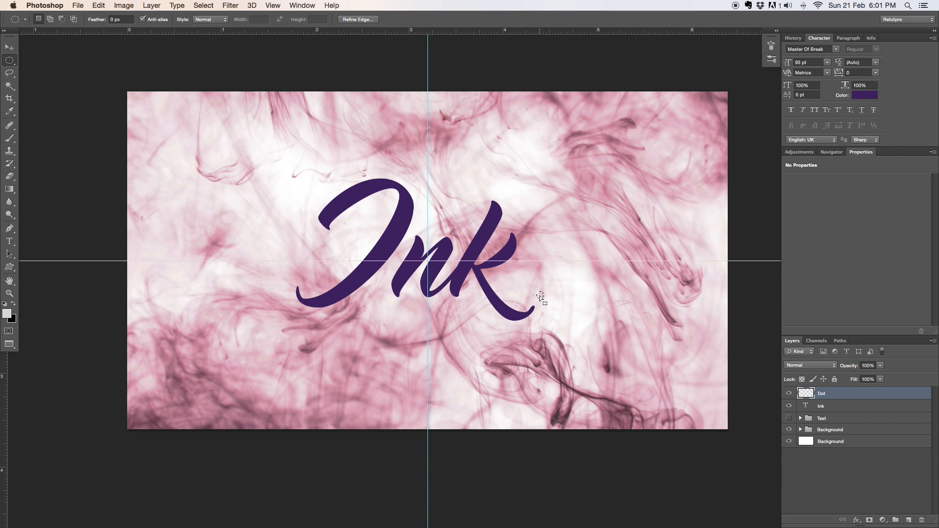
# Step: Fill the round selection on the Dot layer with the purple colour
pyautogui.rightClick(541, 298)
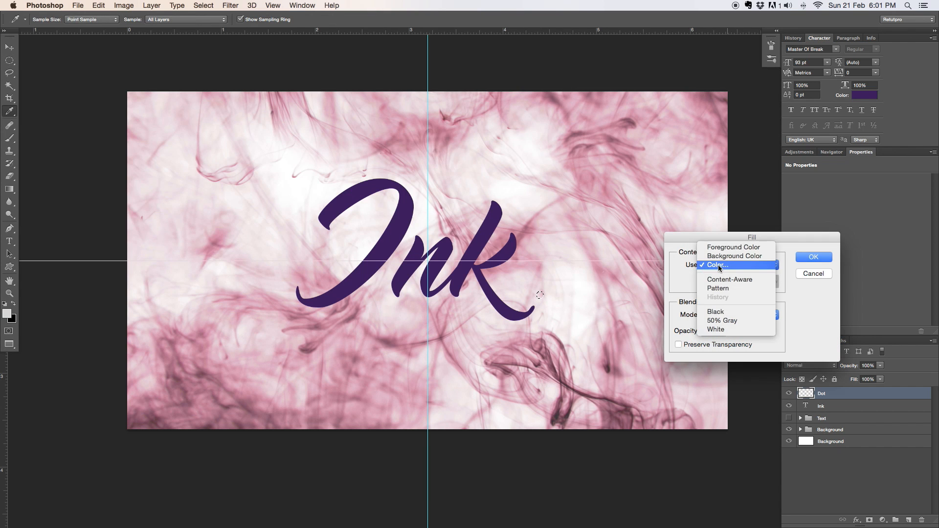
pyautogui.click(717, 265)
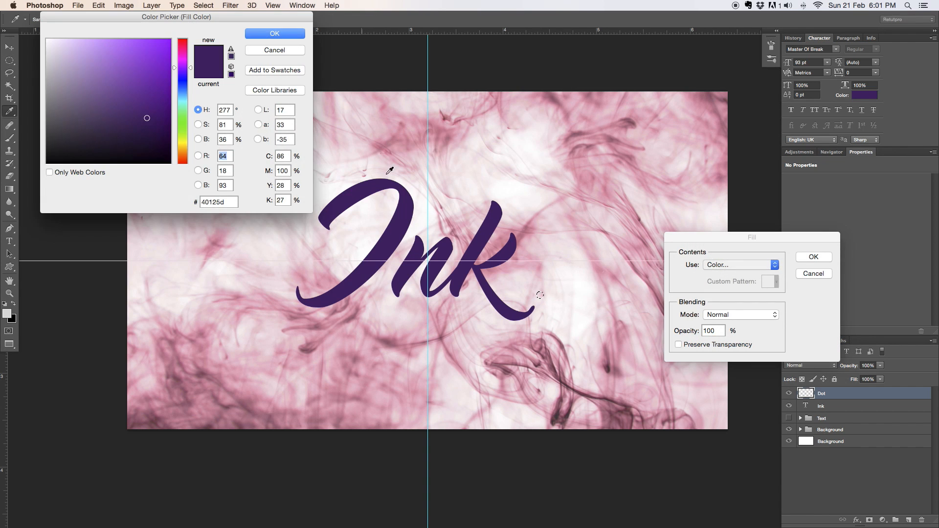
pyautogui.moveTo(403, 218)
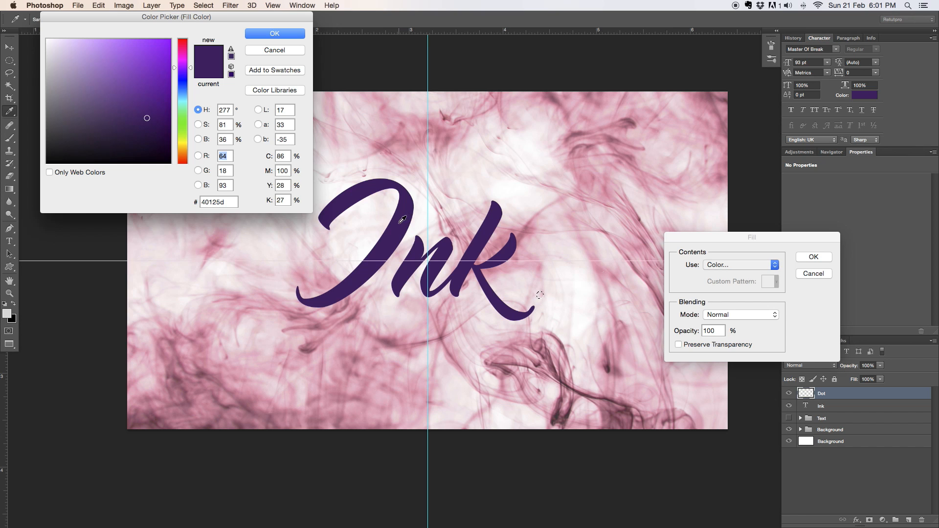
pyautogui.moveTo(813, 257)
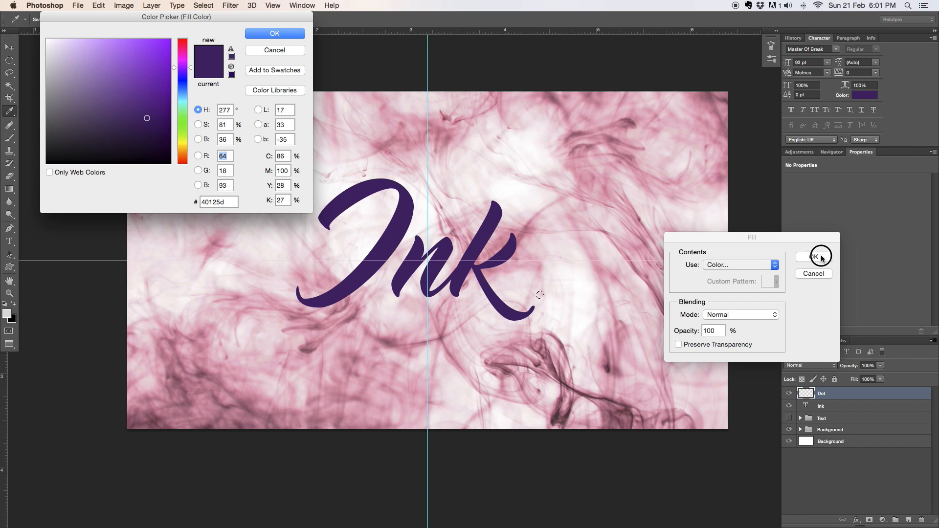
pyautogui.click(812, 257)
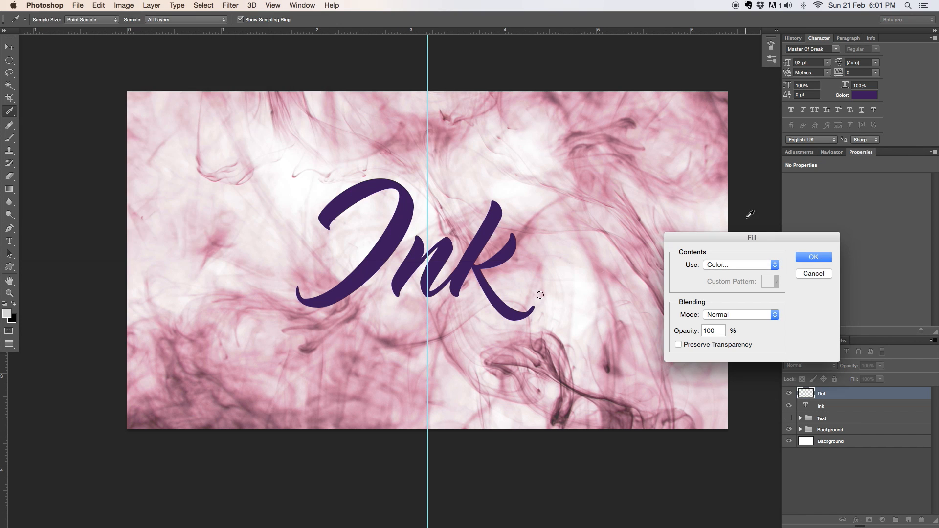
pyautogui.click(813, 257)
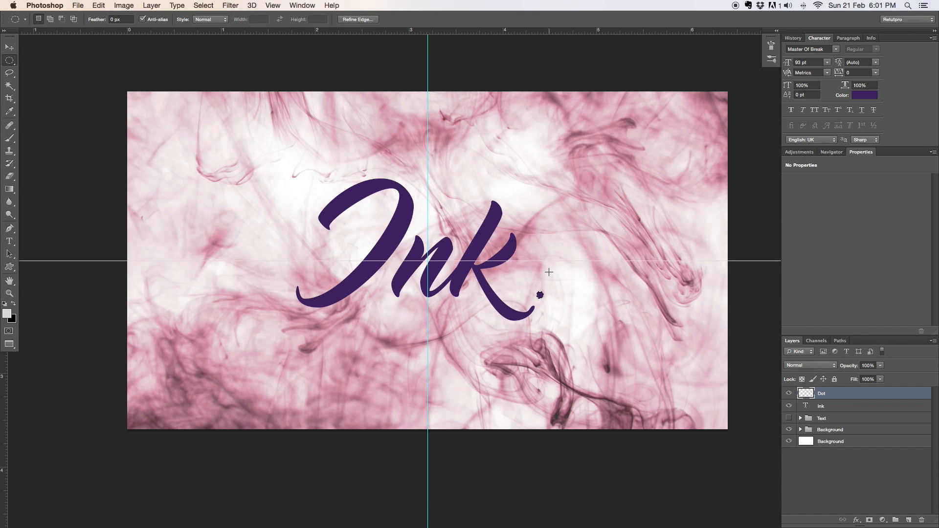
pyautogui.moveTo(554, 278)
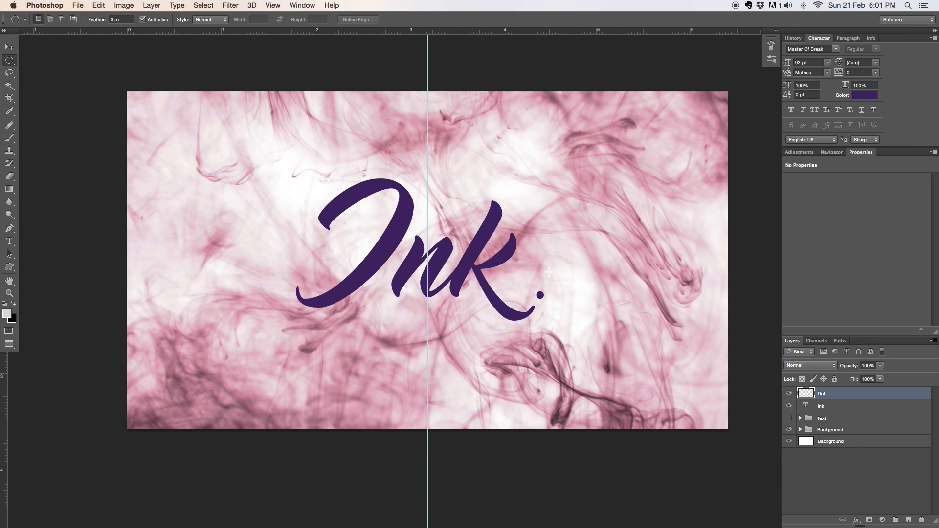
pyautogui.moveTo(544, 293)
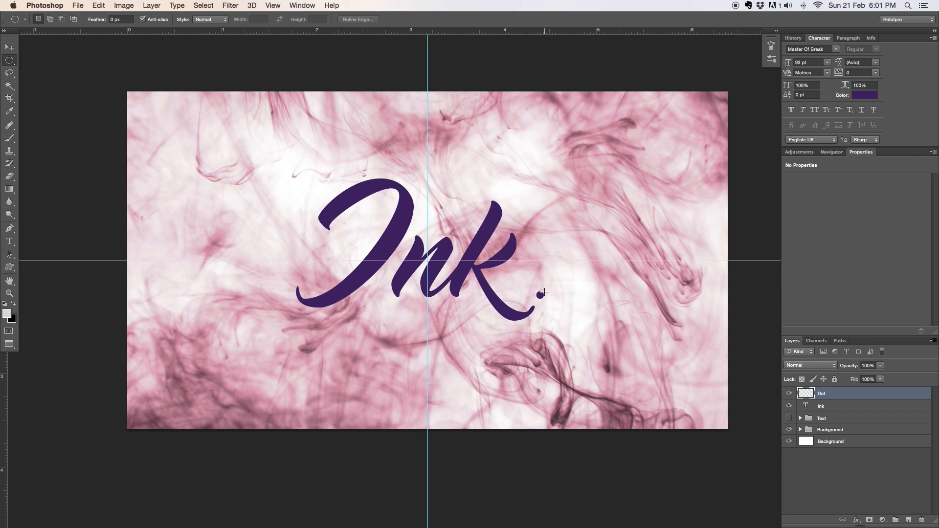
pyautogui.moveTo(530, 277)
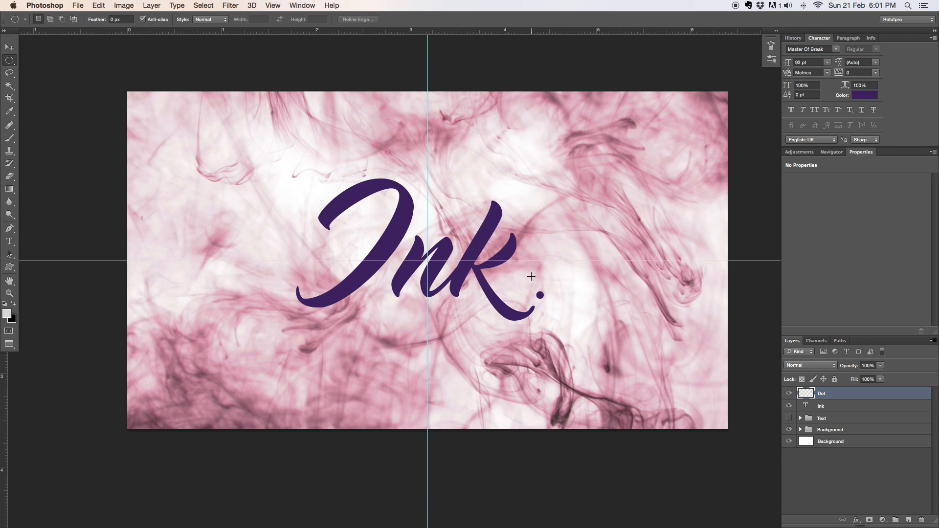
pyautogui.click(10, 242)
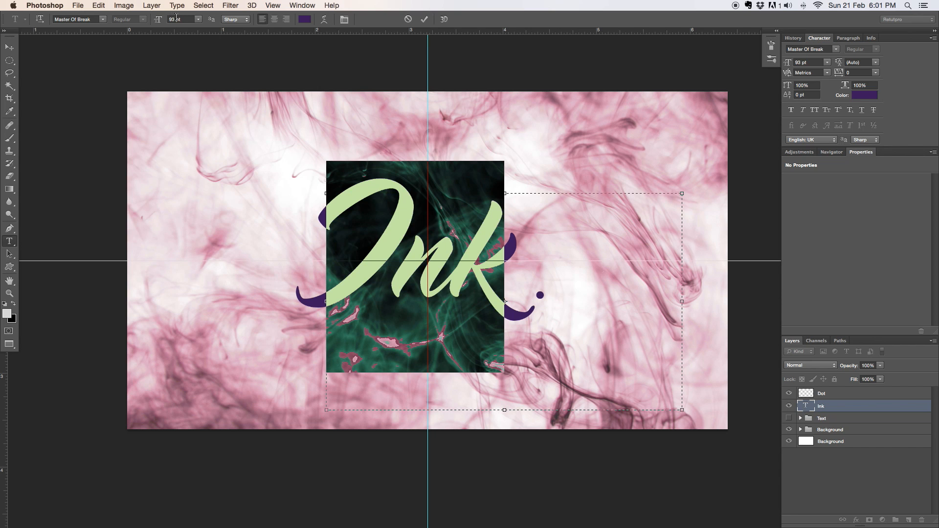
pyautogui.click(868, 95)
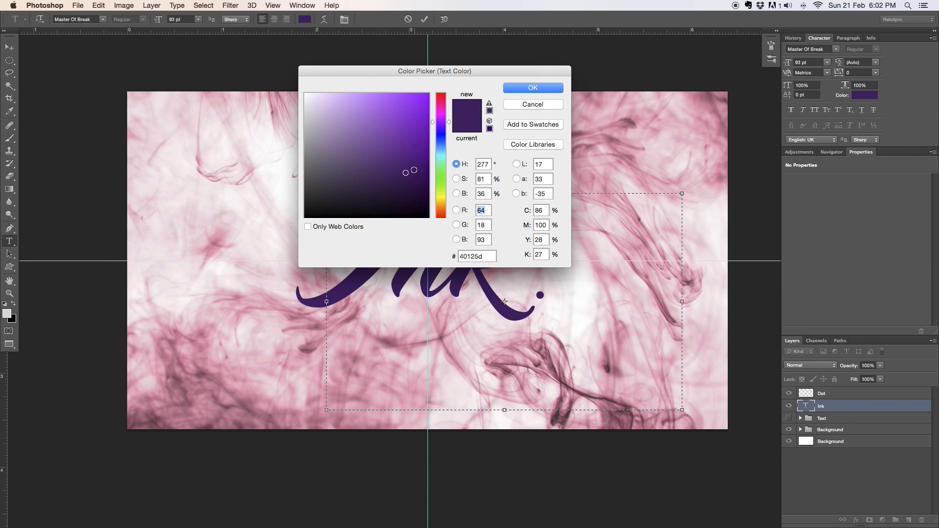
pyautogui.click(474, 256)
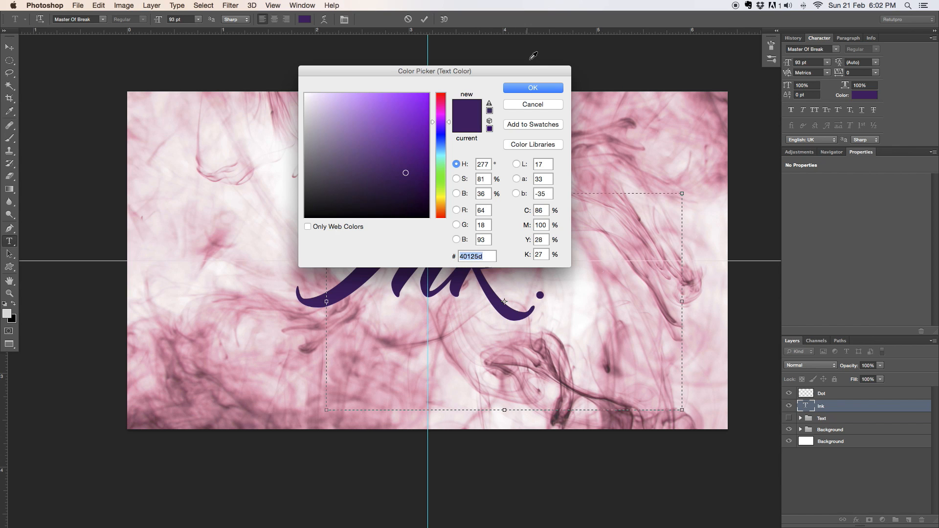
pyautogui.click(532, 87)
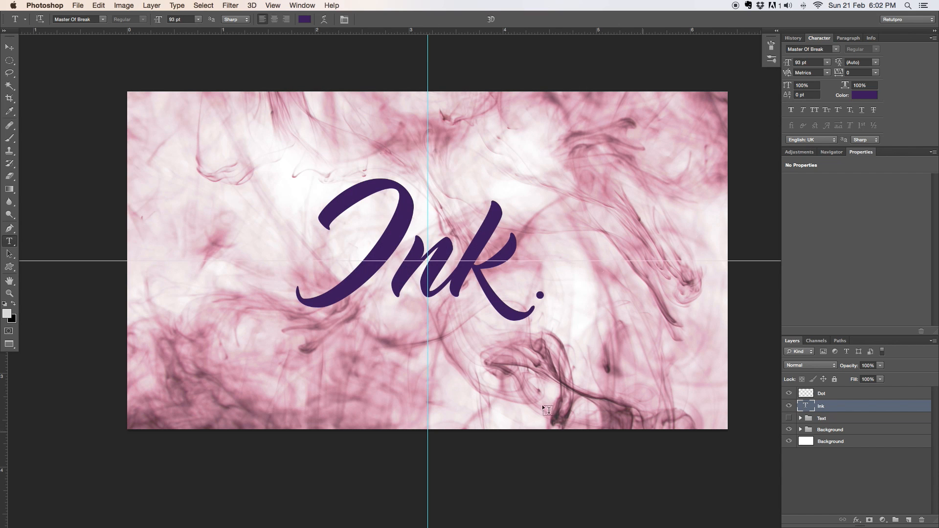
# Step: Draw a text box below the title and type 'EXCLUSIVE' in Helvetica Neue
pyautogui.moveTo(265, 354); pyautogui.dragTo(504, 410)
pyautogui.write('Exclusive')
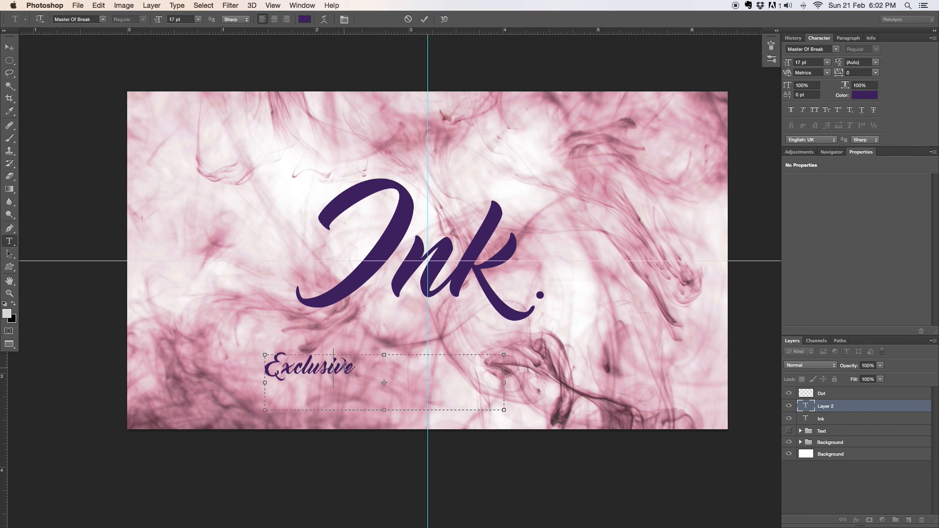
pyautogui.click(77, 19)
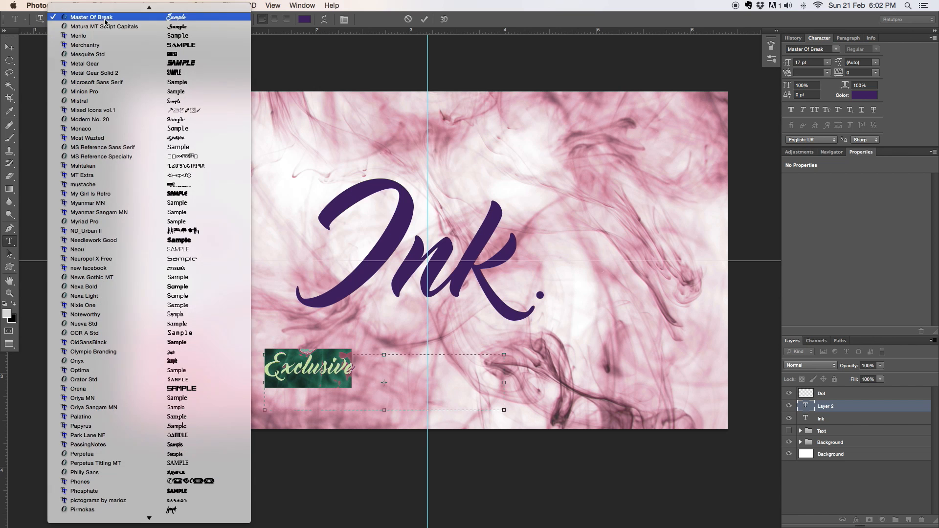
pyautogui.scroll(-3)
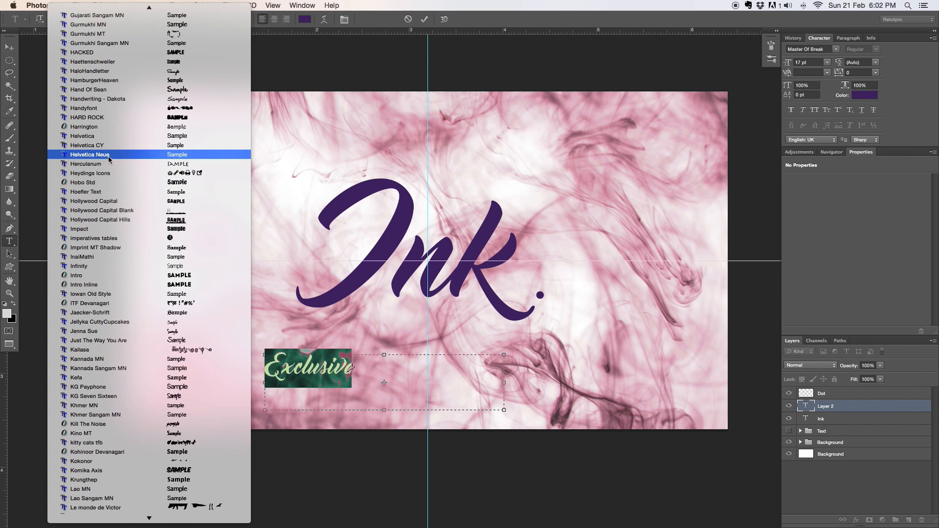
pyautogui.click(89, 153)
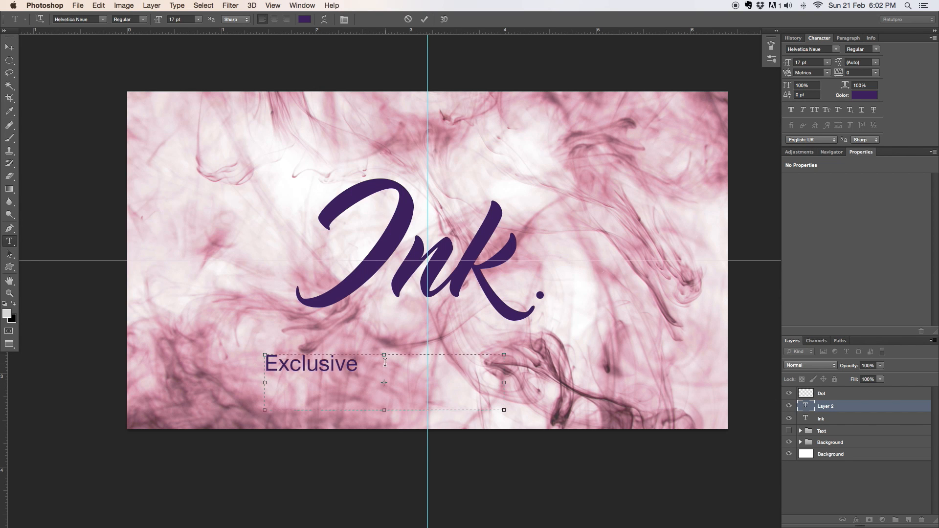
pyautogui.click(369, 364)
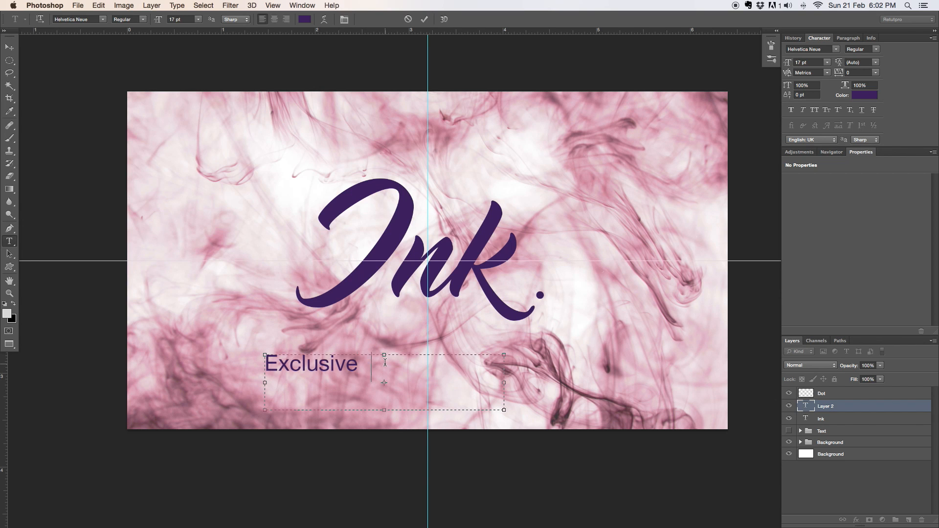
pyautogui.write('EXCLUSIVE')
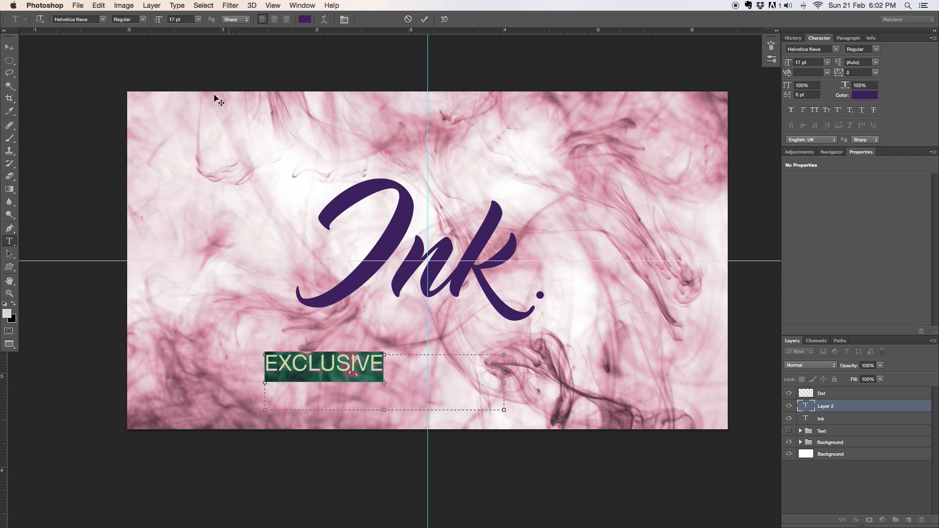
# Step: Set EXCLUSIVE to 9 pt Helvetica Neue Bold with tracking 560, centred under Ink
pyautogui.click(180, 19)
pyautogui.write('9')
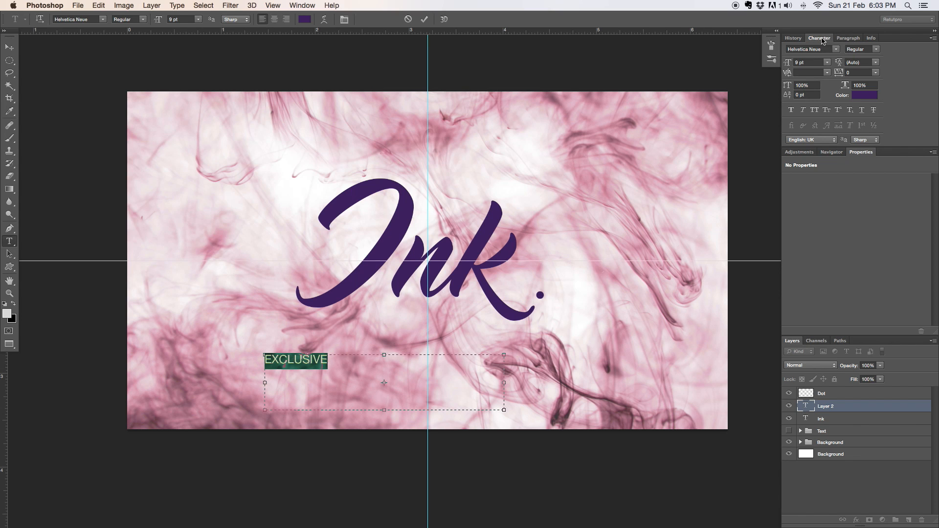
pyautogui.moveTo(839, 73)
pyautogui.write('500')
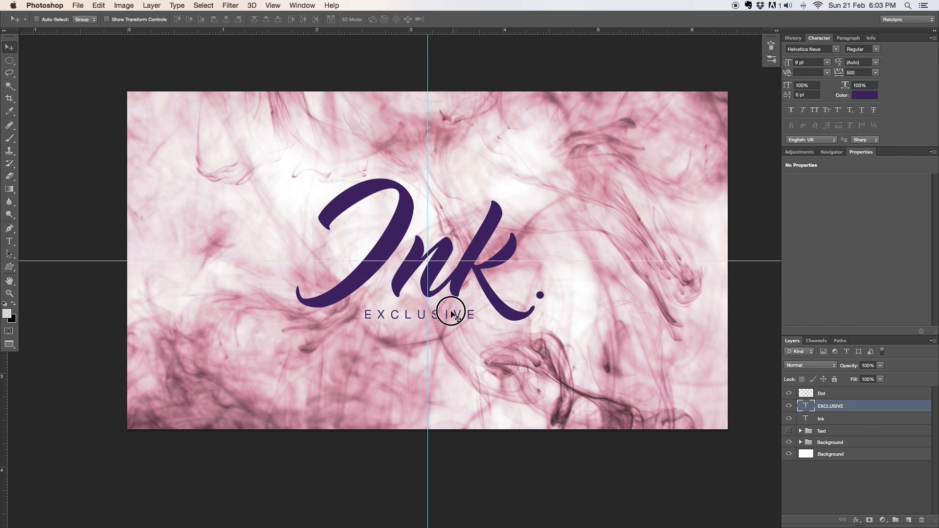
pyautogui.click(10, 240)
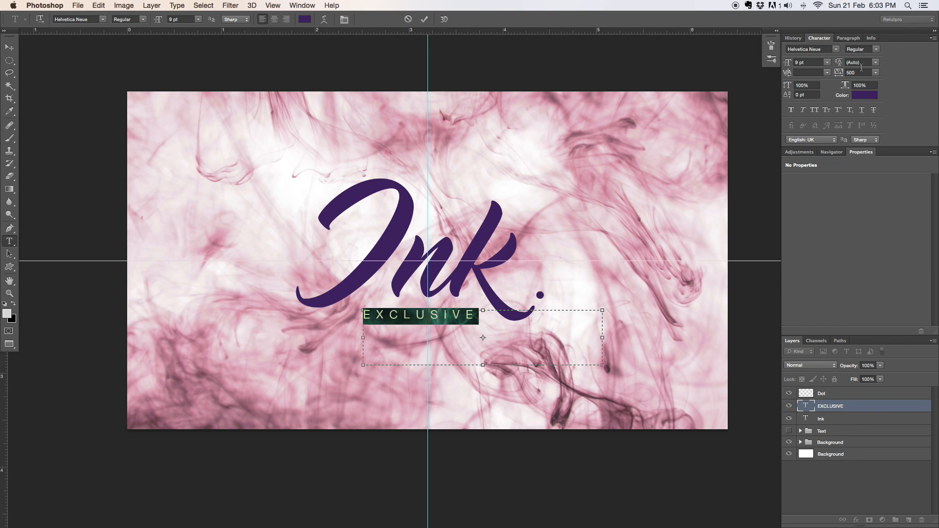
pyautogui.write('560')
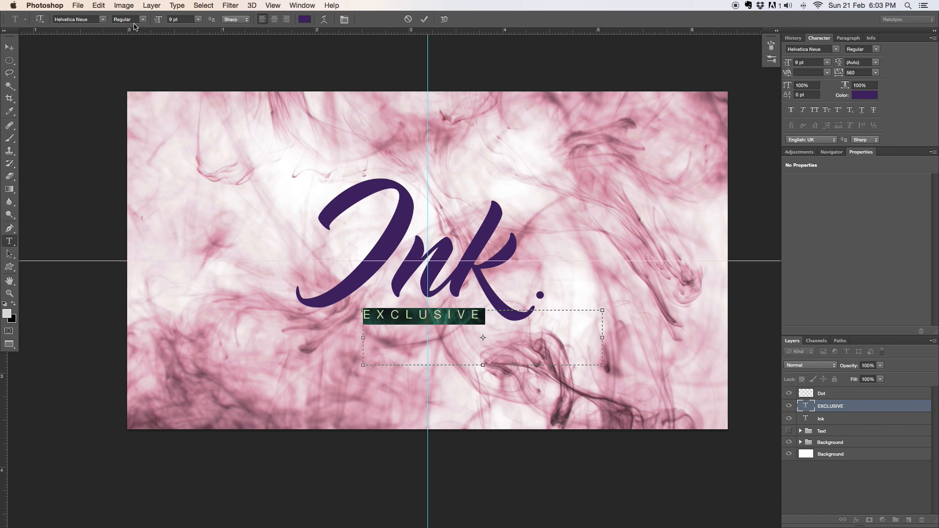
pyautogui.click(127, 19)
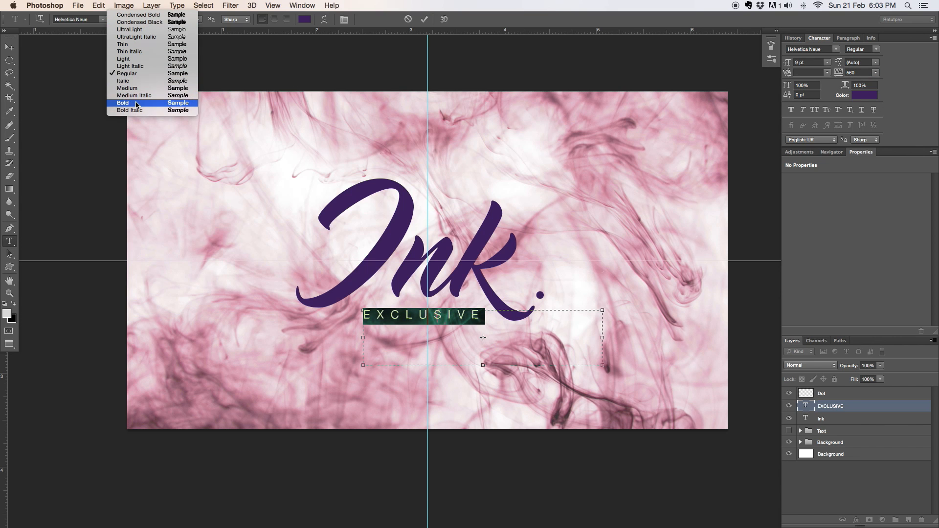
pyautogui.click(123, 102)
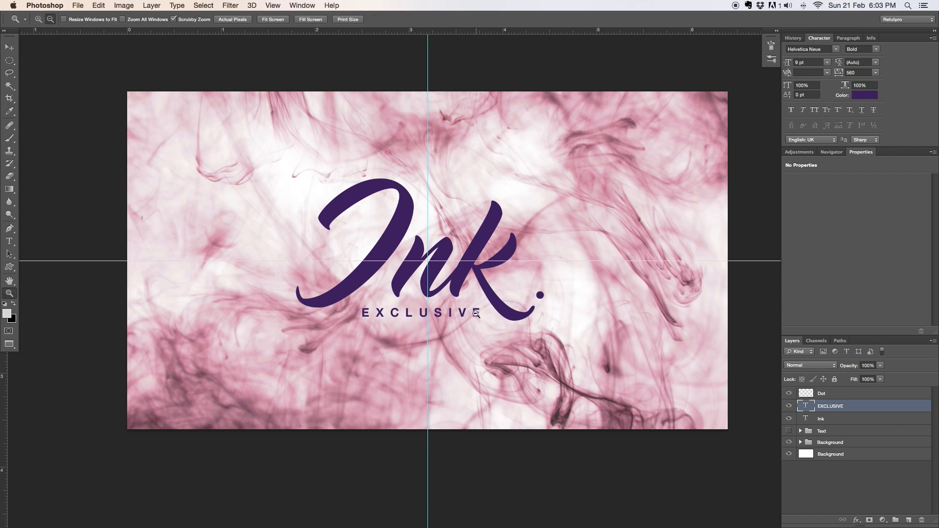
# Step: Clear all centre guides via View > Clear Guides and refit the canvas
pyautogui.click(231, 6)
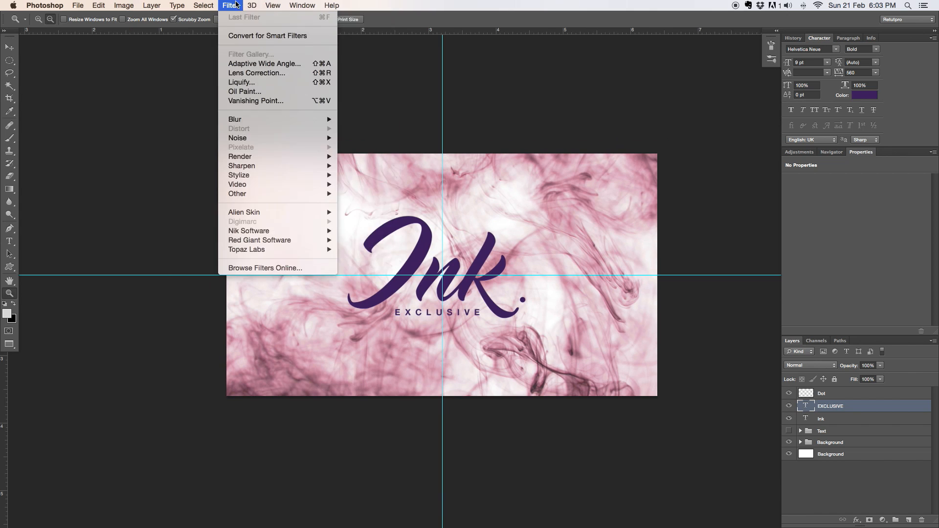
pyautogui.click(272, 6)
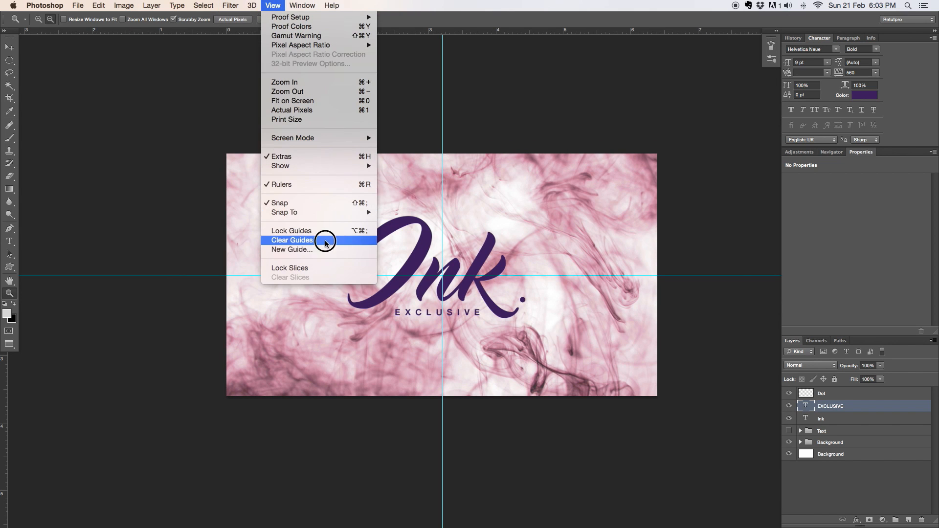
pyautogui.click(293, 240)
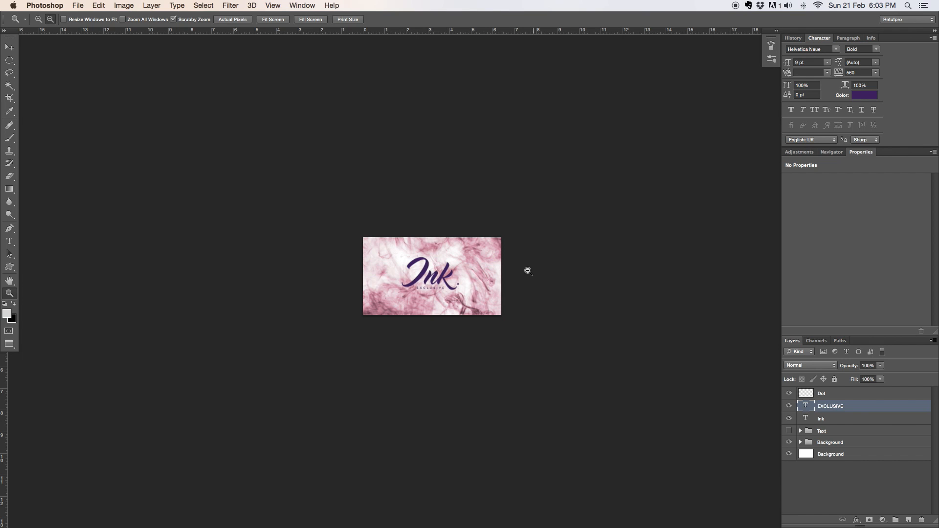
pyautogui.click(527, 271)
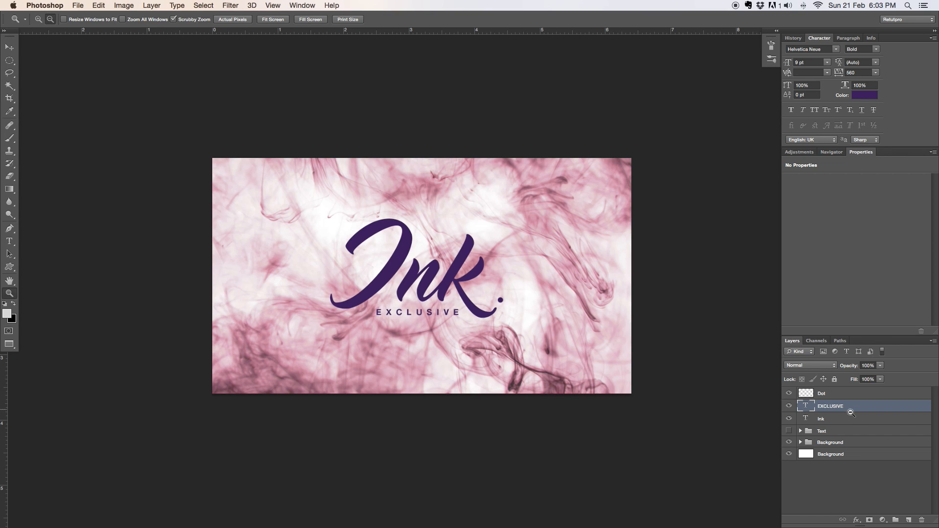
# Step: Group the title, subtitle, dot and backdrop layers into a group named Design
pyautogui.click(821, 419)
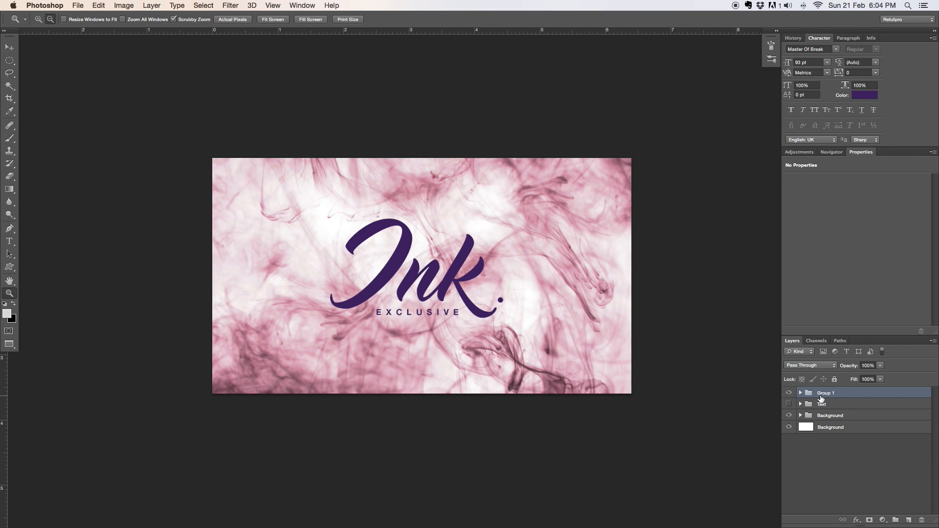
pyautogui.doubleClick(826, 392)
pyautogui.write('Text')
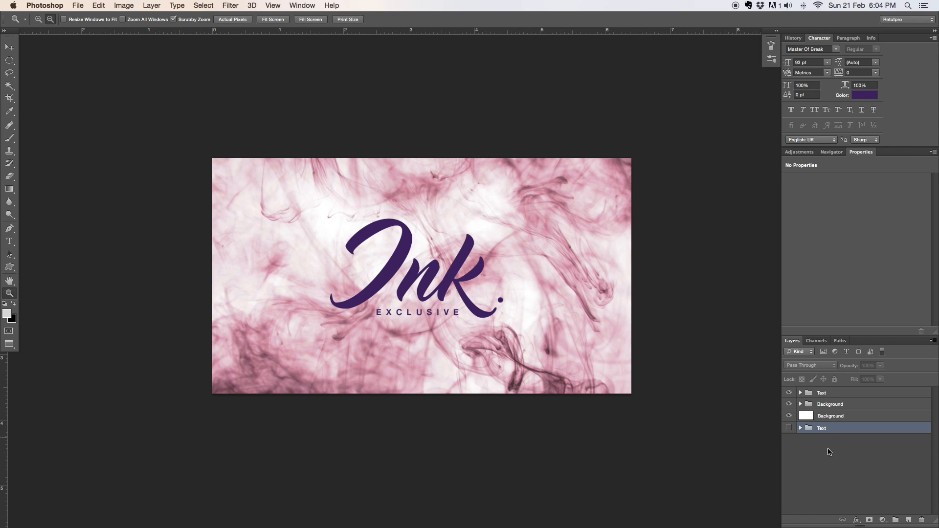
pyautogui.click(830, 416)
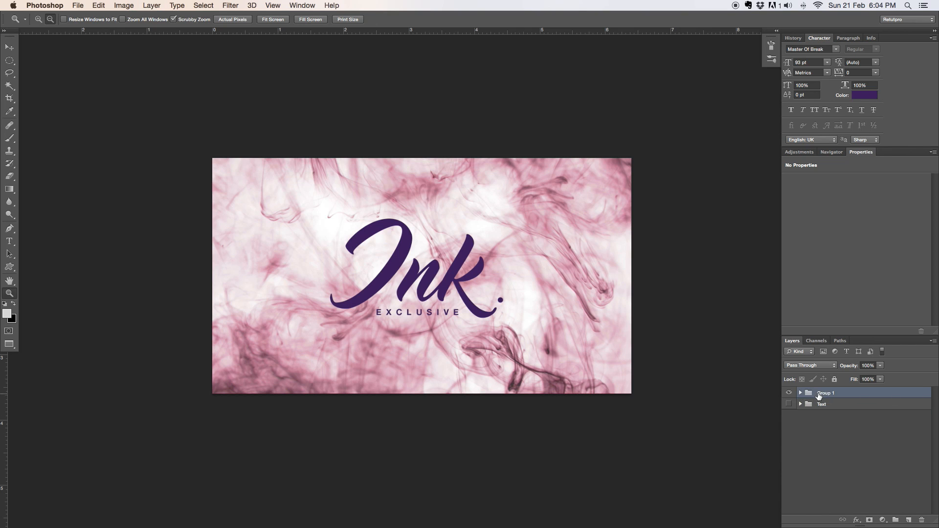
pyautogui.doubleClick(827, 392)
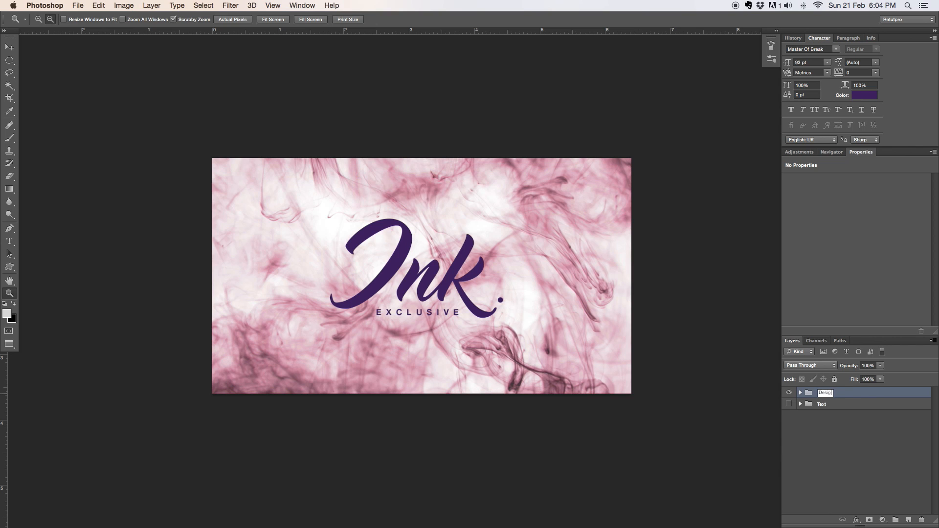
pyautogui.click(825, 392)
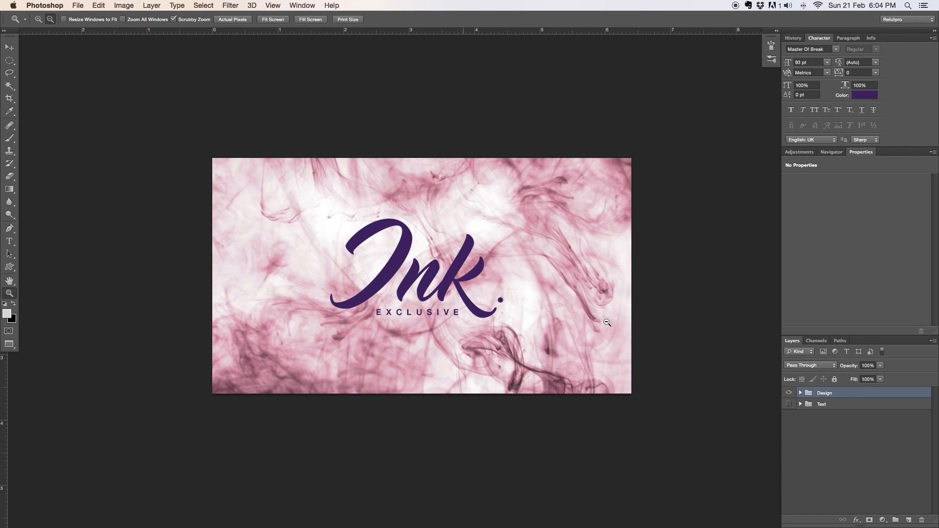
pyautogui.moveTo(489, 333)
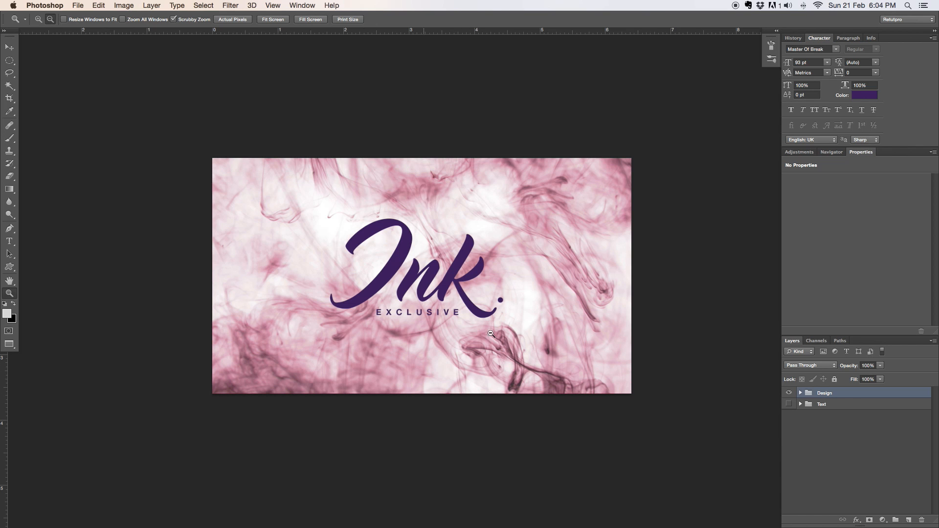